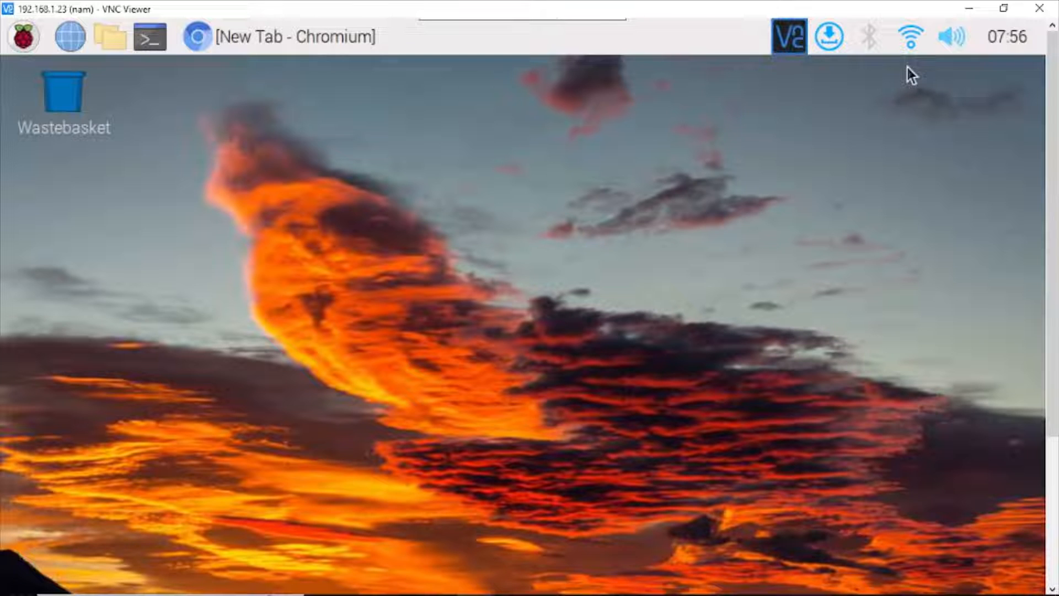
mouse_move(665, 150)
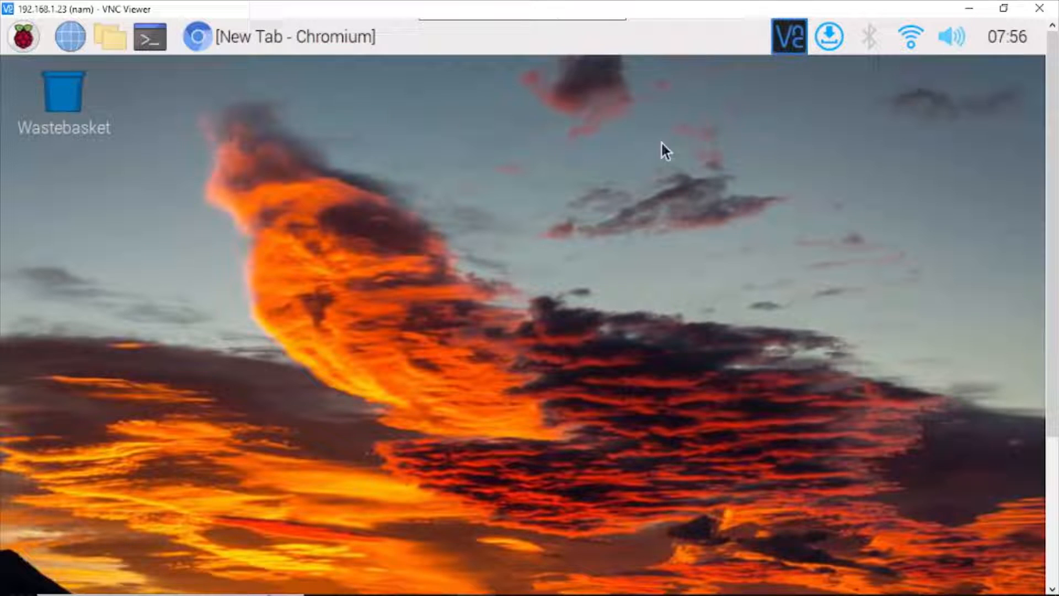
mouse_move(14, 38)
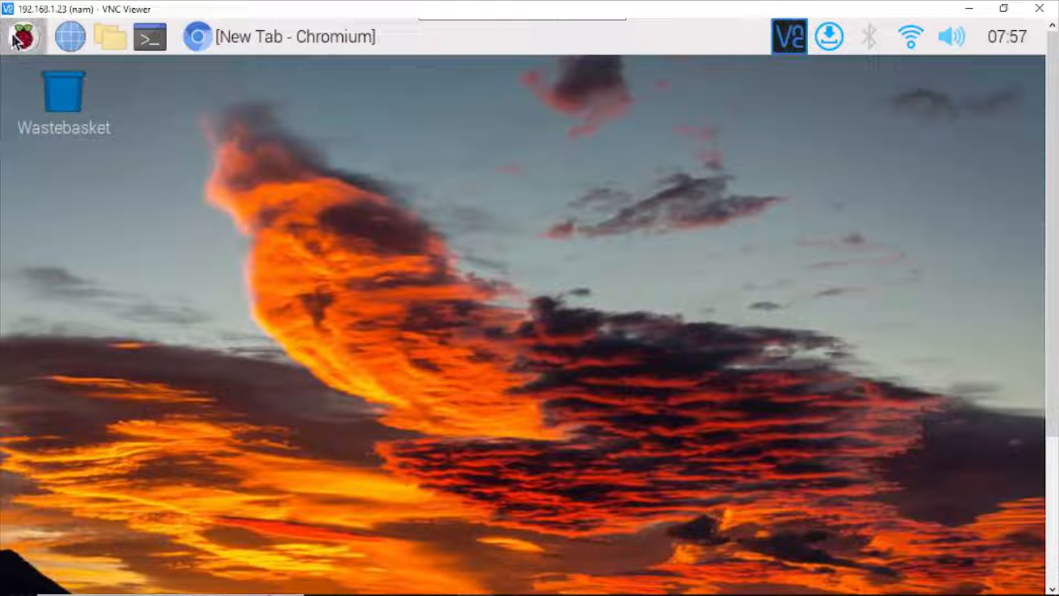
- Bring up the Raspberry Pi main menu to reach the Preferences tools
left_click(22, 36)
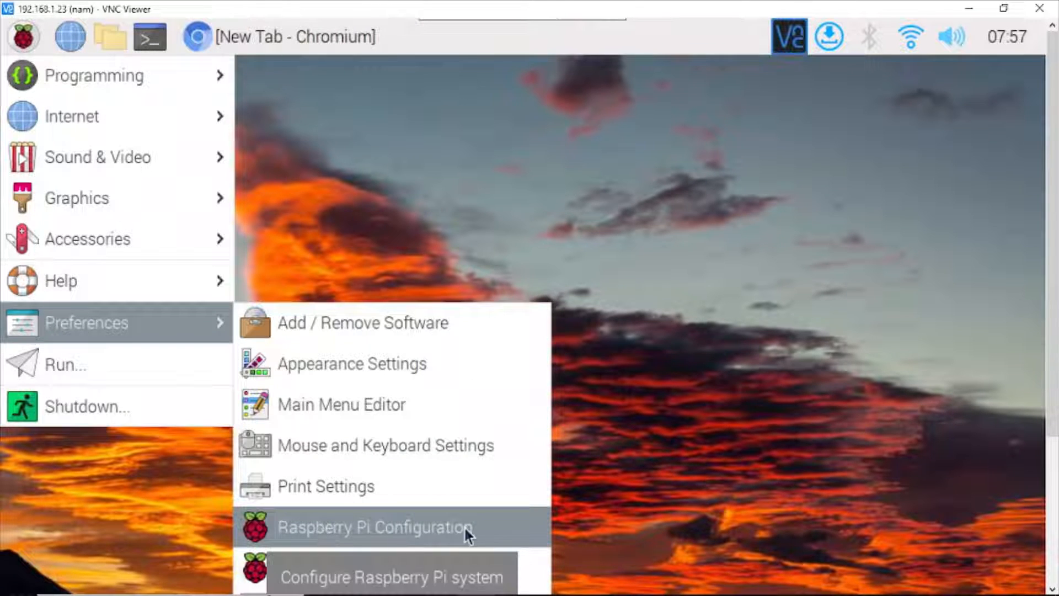
- Review the Interfaces settings (Serial Port enabled, Serial Console off) and accept with OK
left_click(374, 528)
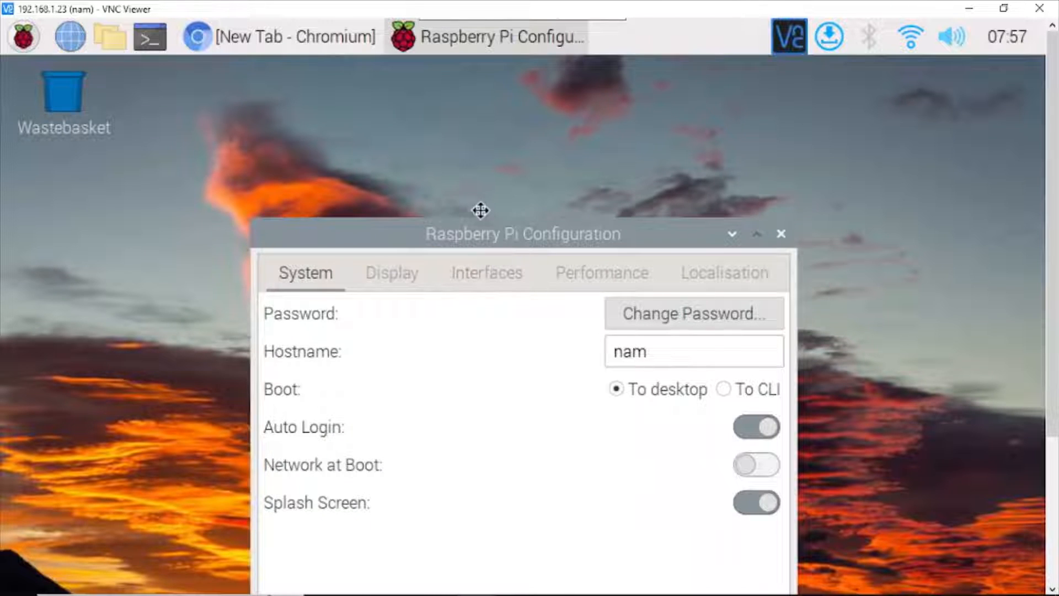
left_click_drag(482, 234, 470, 177)
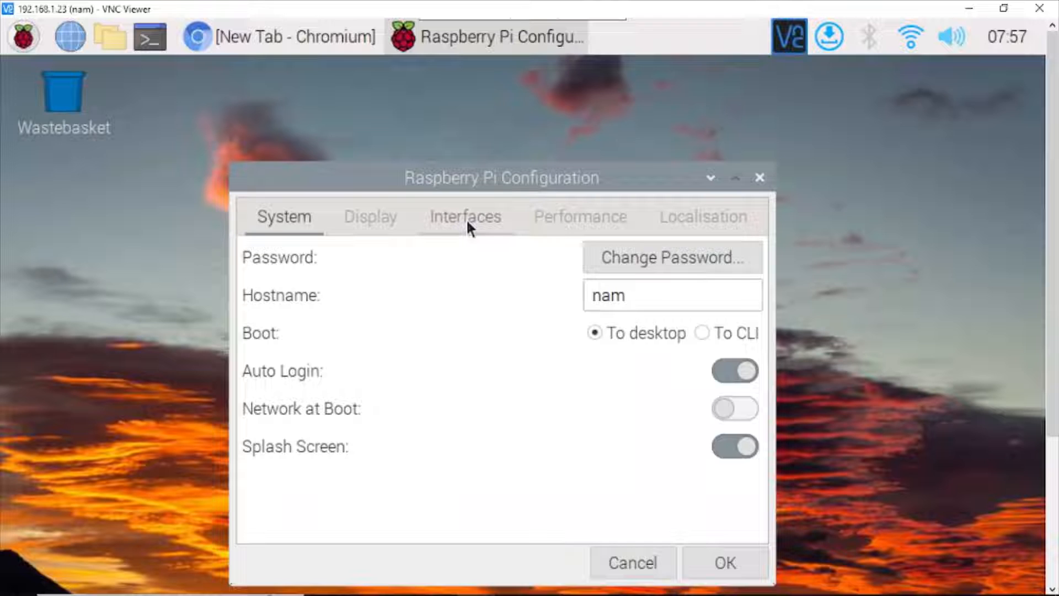
left_click(464, 216)
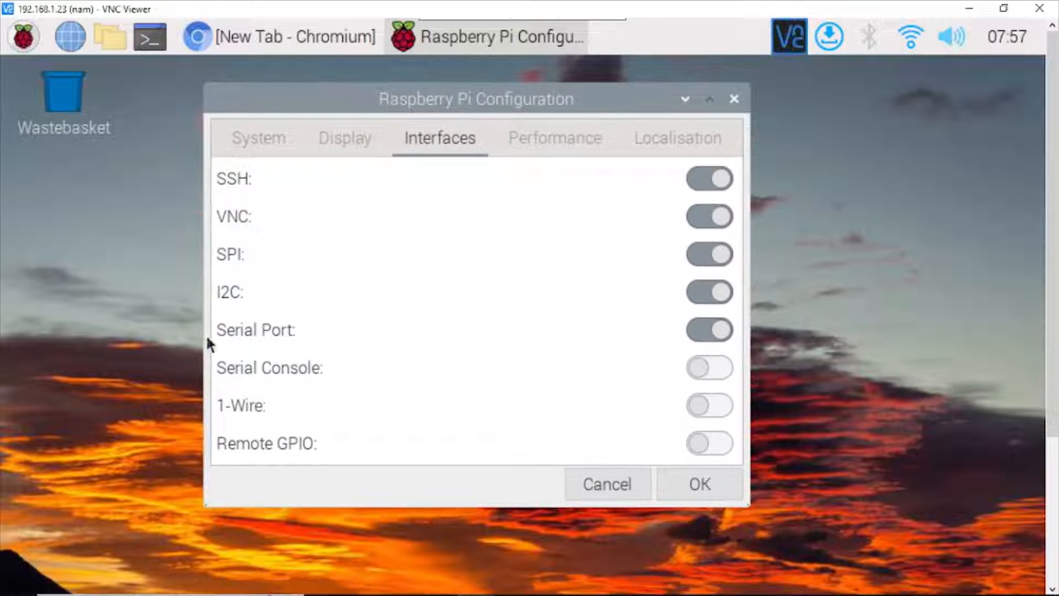
mouse_move(751, 350)
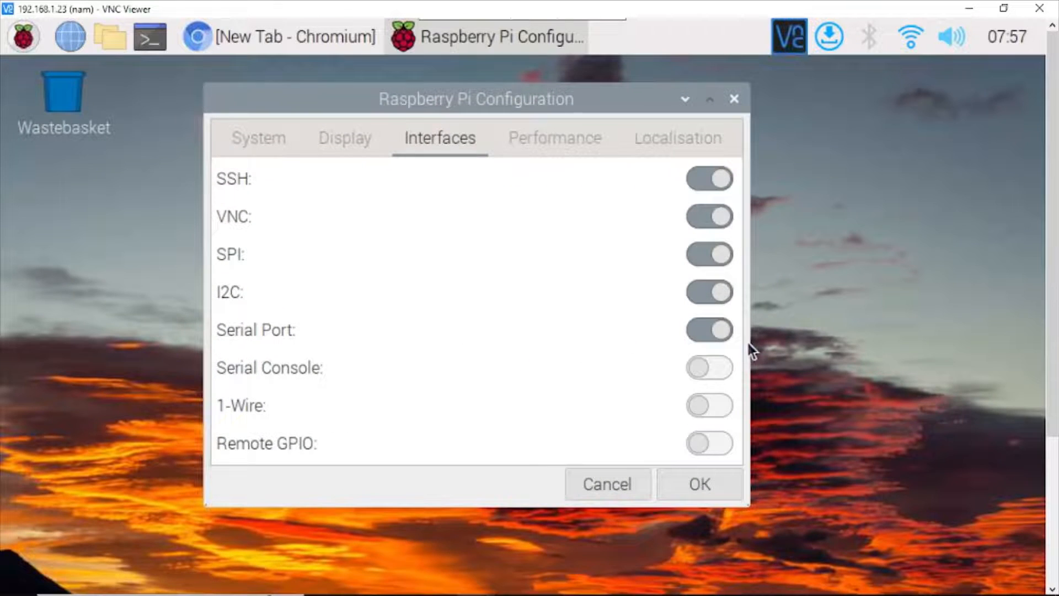
mouse_move(321, 404)
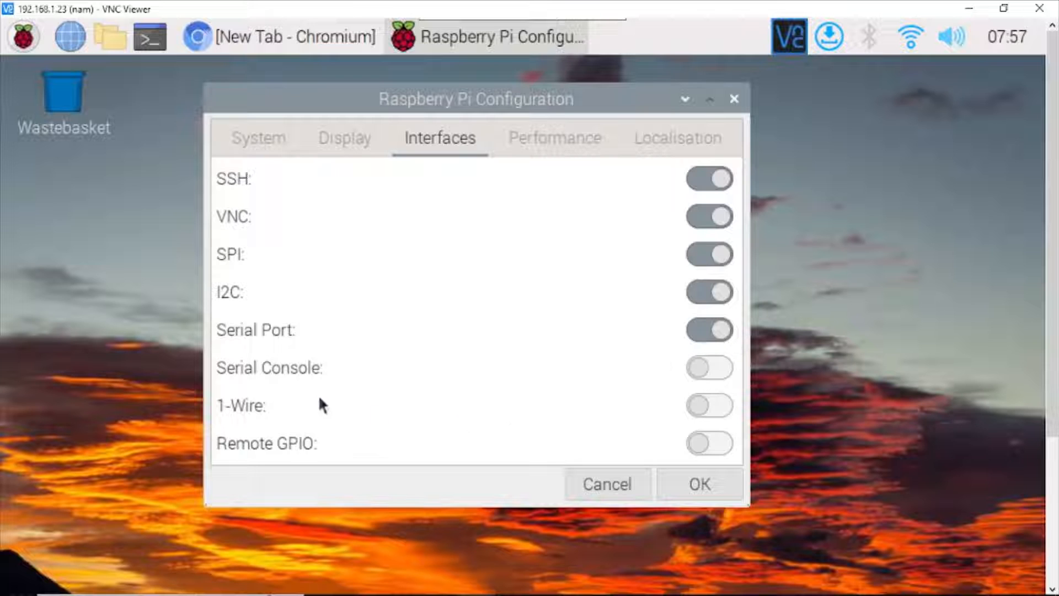
mouse_move(296, 373)
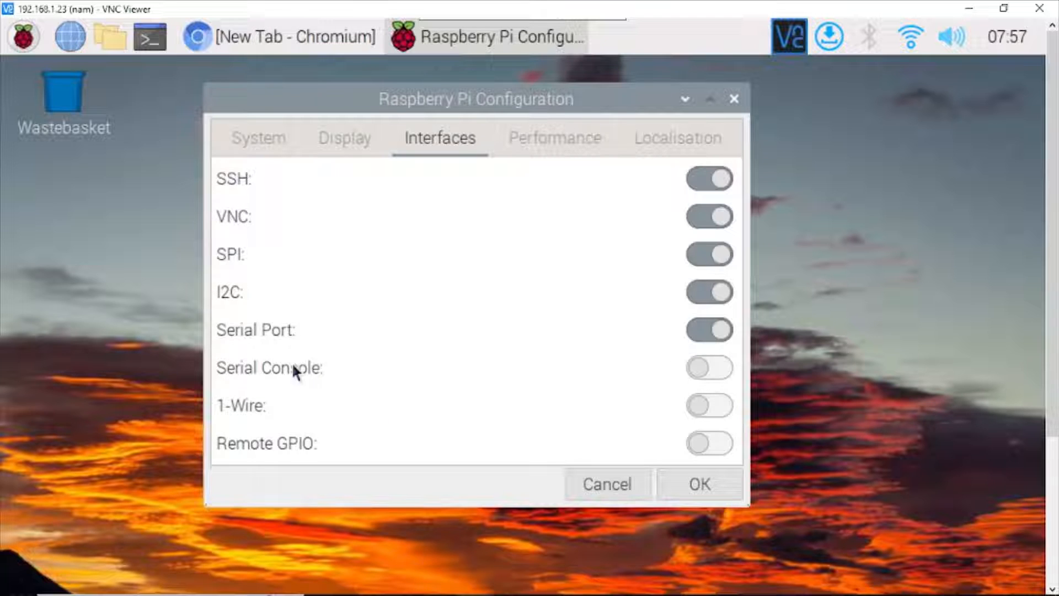
mouse_move(359, 380)
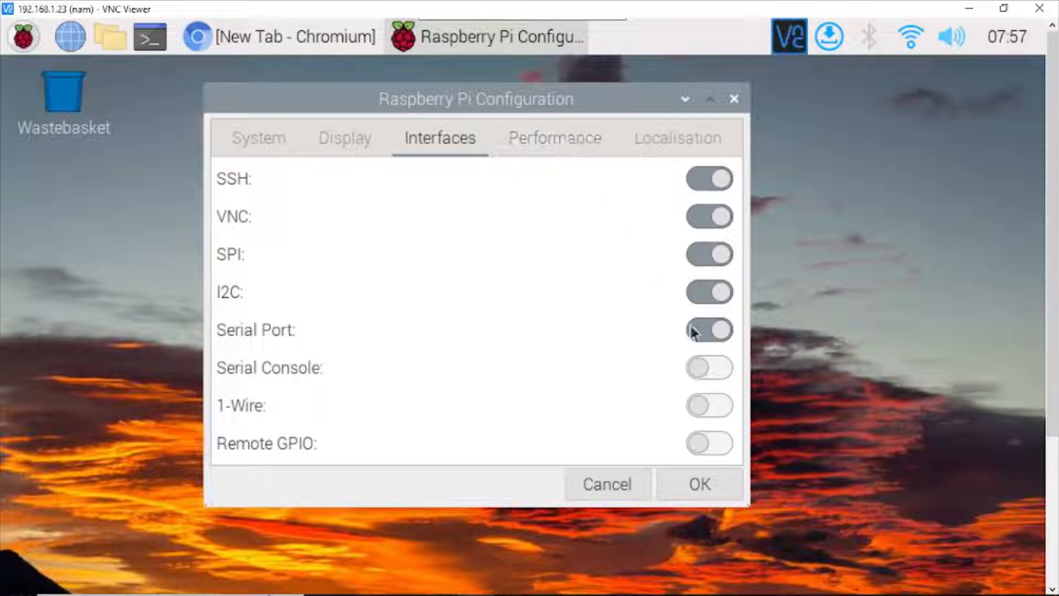
left_click(698, 483)
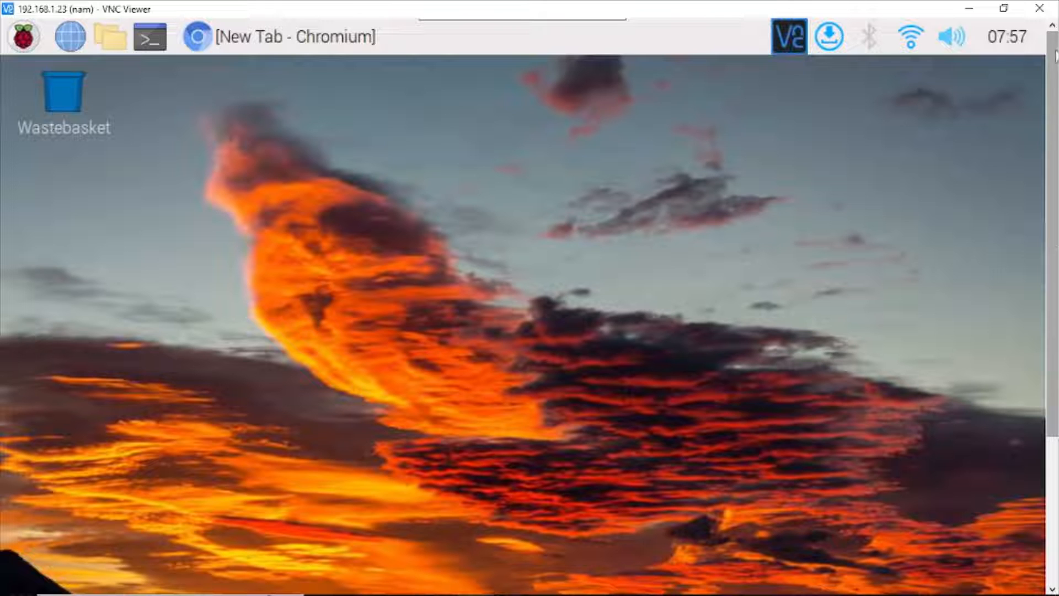
mouse_move(188, 92)
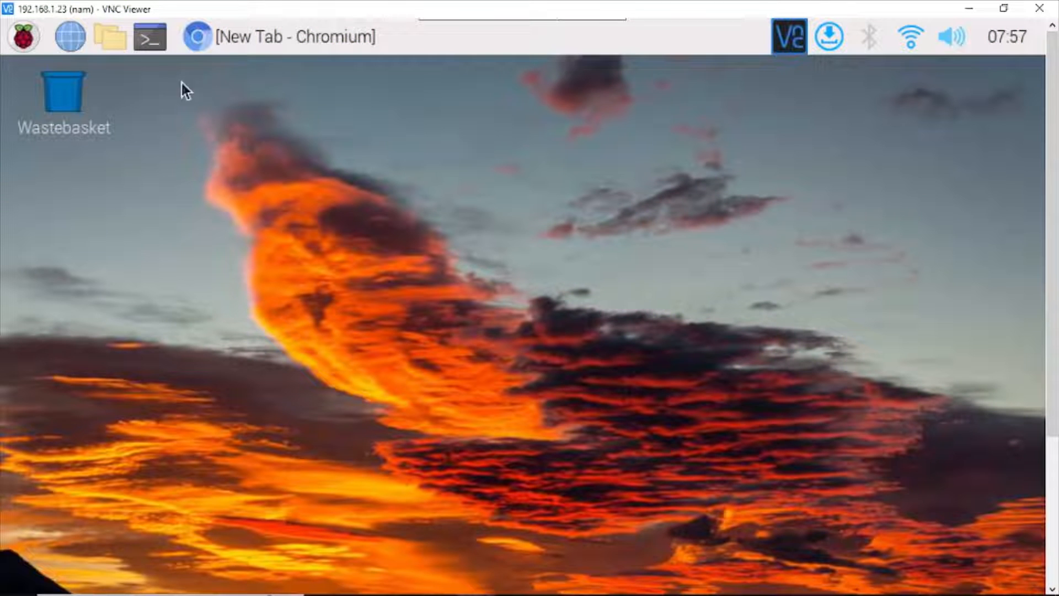
- Briefly show and close a terminal, then restore the Chromium window
left_click(149, 38)
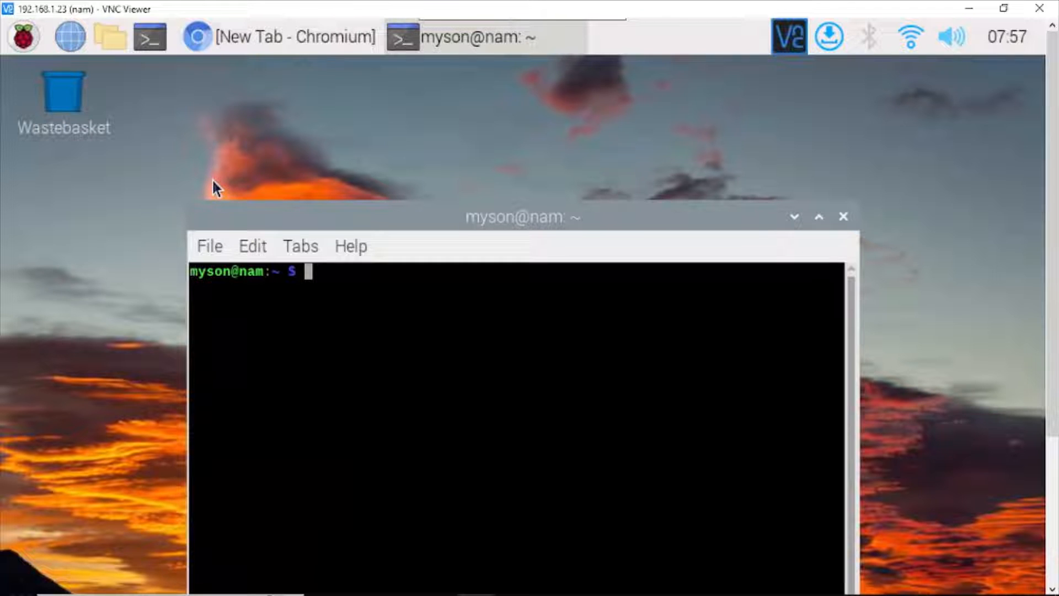
left_click(842, 216)
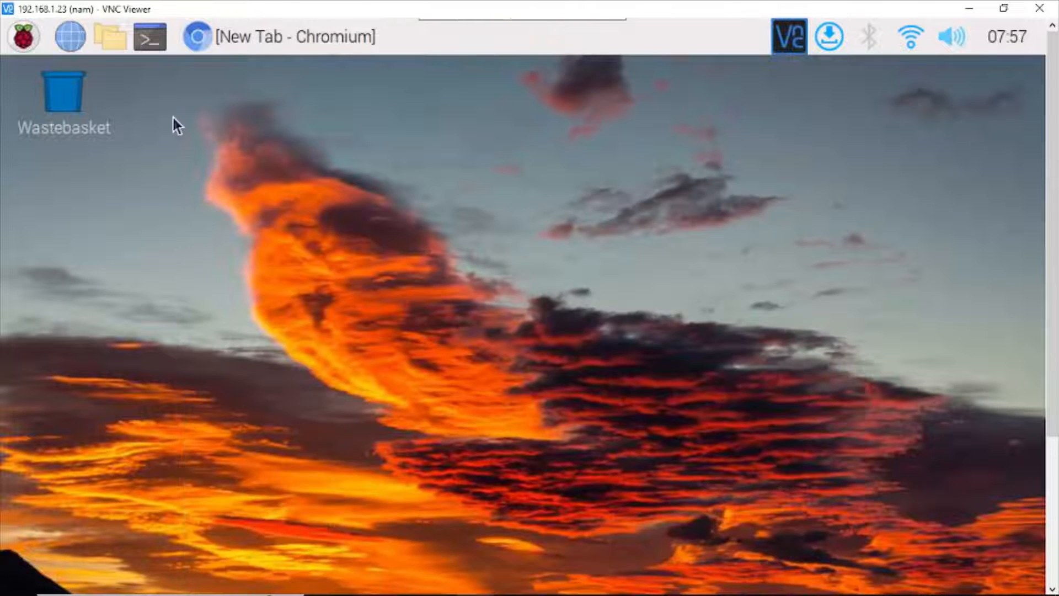
left_click(278, 37)
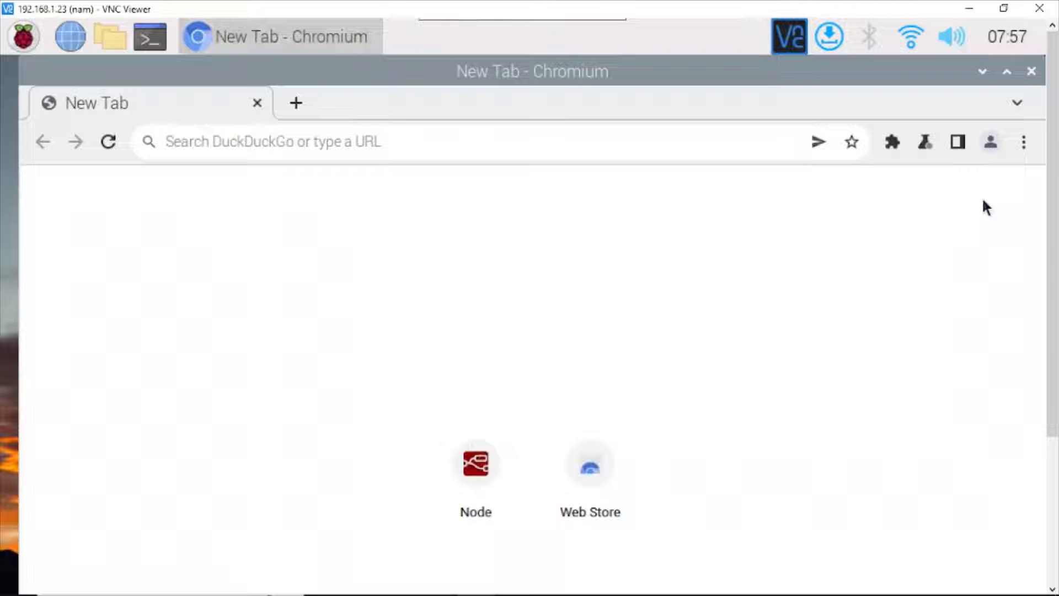
- Load the Node-RED editor in Chromium and switch to the empty Flow 3 workspace
left_click(476, 463)
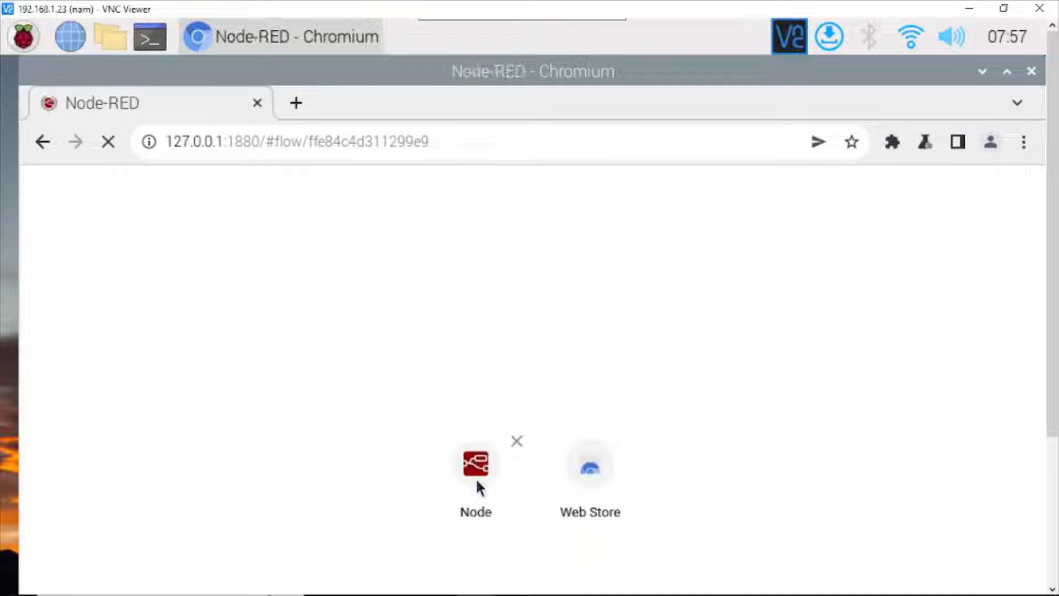
left_click(517, 441)
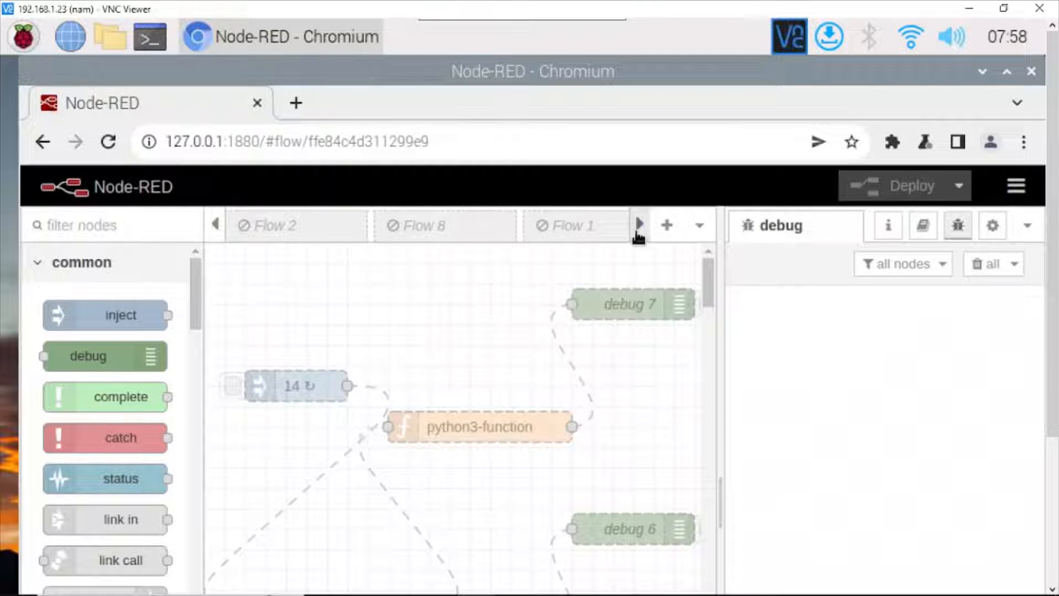
left_click(666, 225)
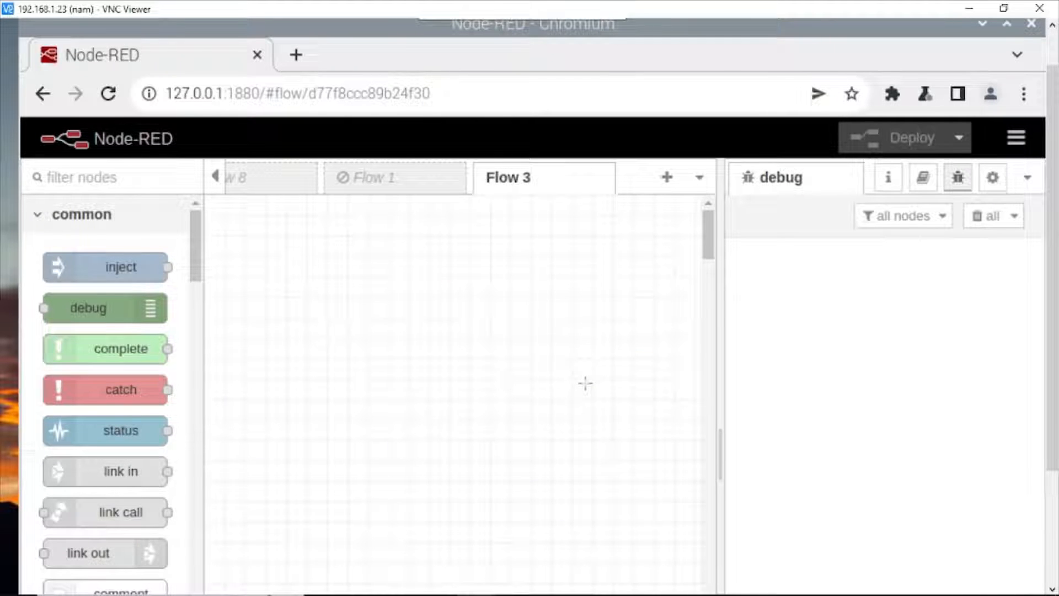
scroll("down", 3)
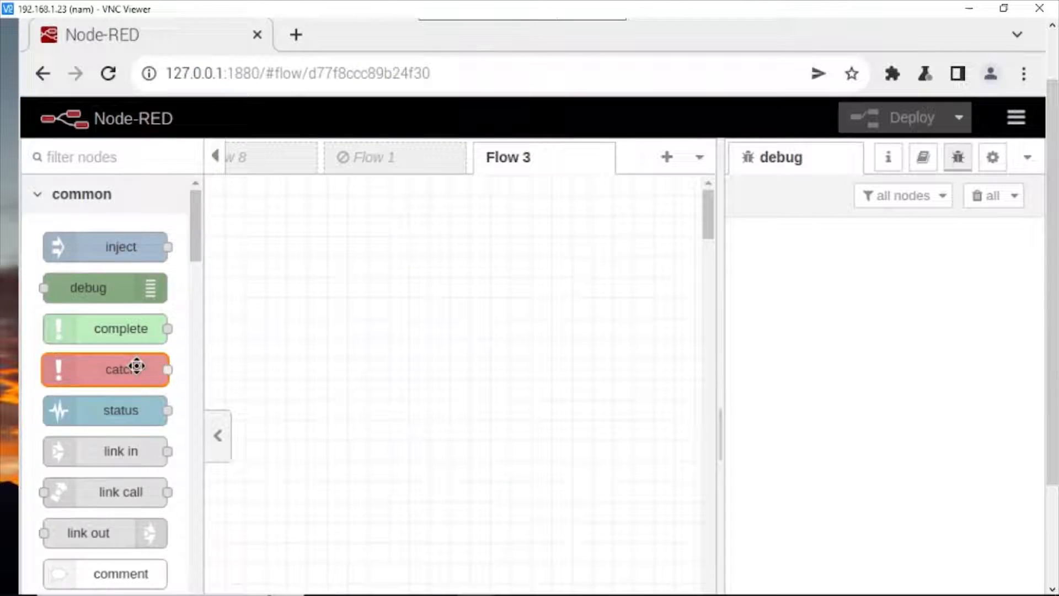
scroll("down", 3)
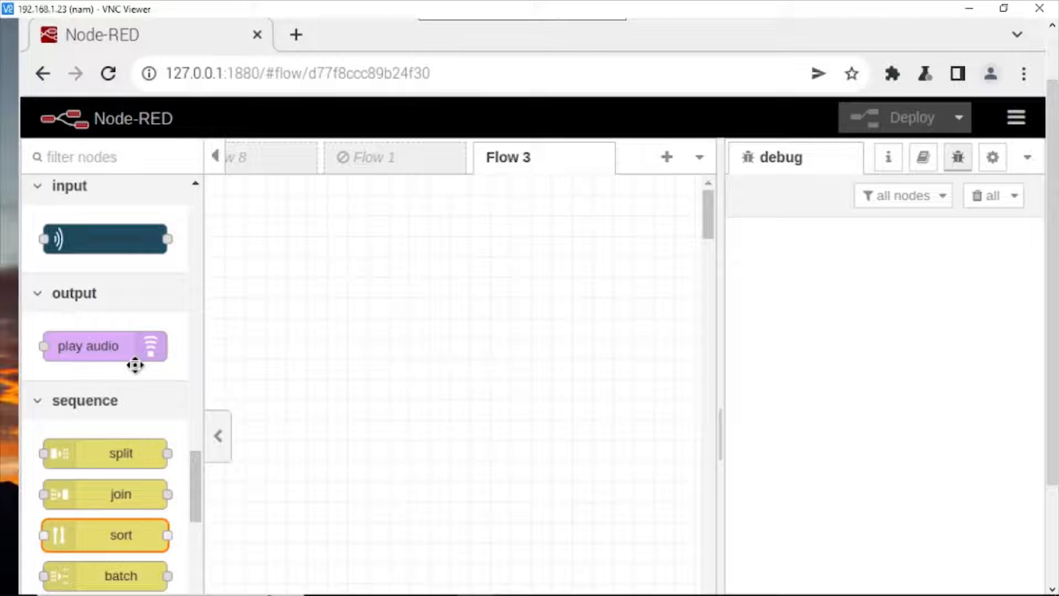
scroll("up", 3)
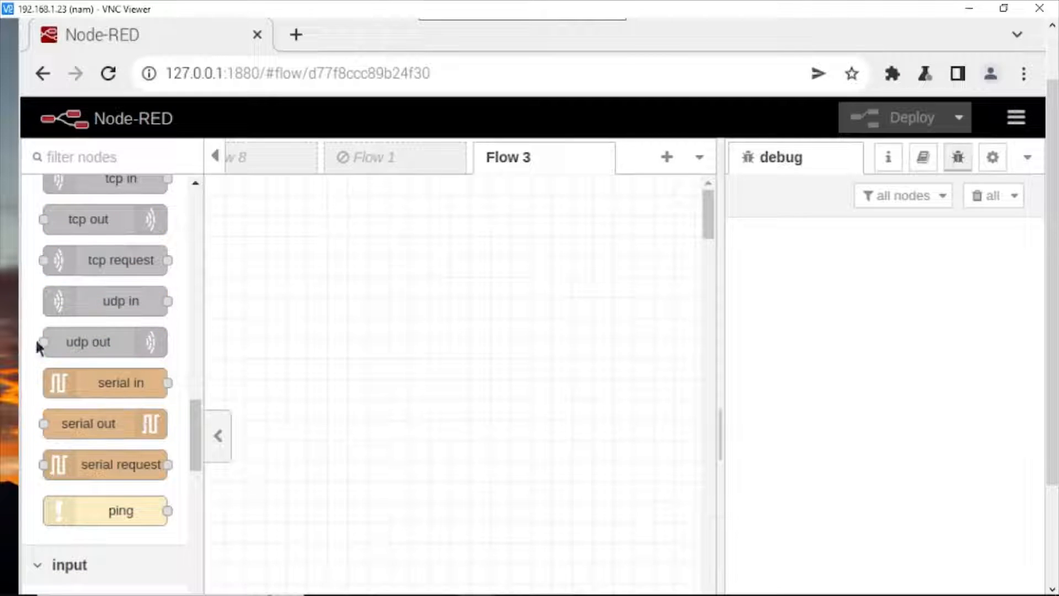
mouse_move(245, 477)
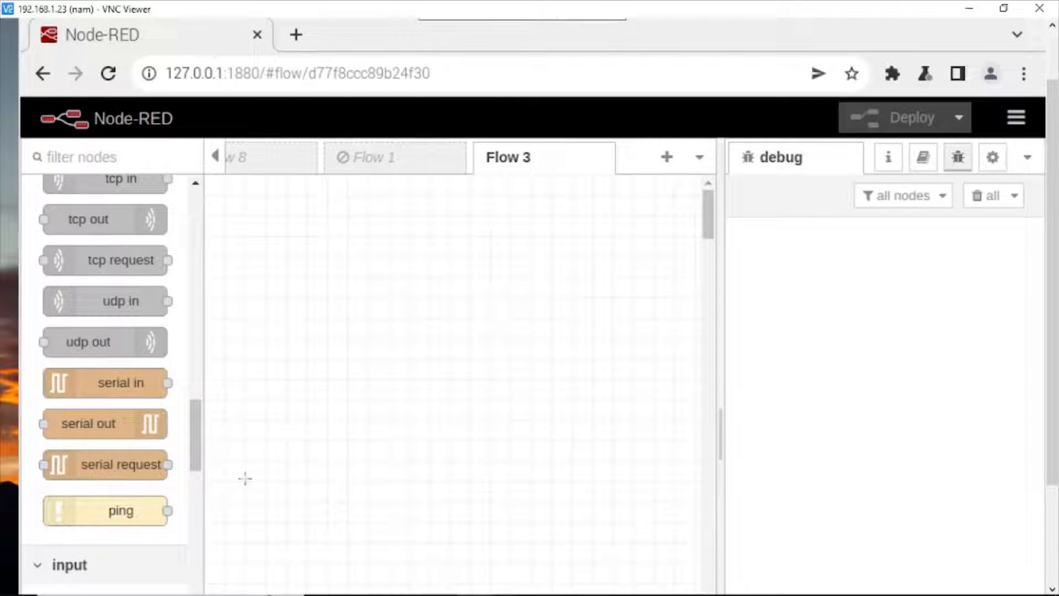
mouse_move(1053, 341)
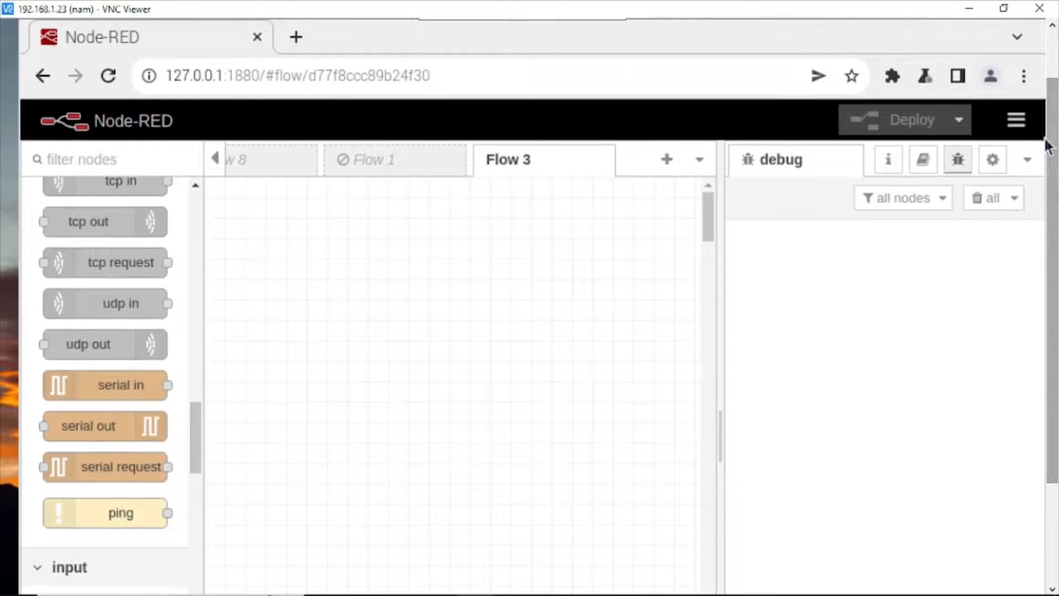
- Choose Manage palette from the editor menu to list installed modules
left_click(1015, 120)
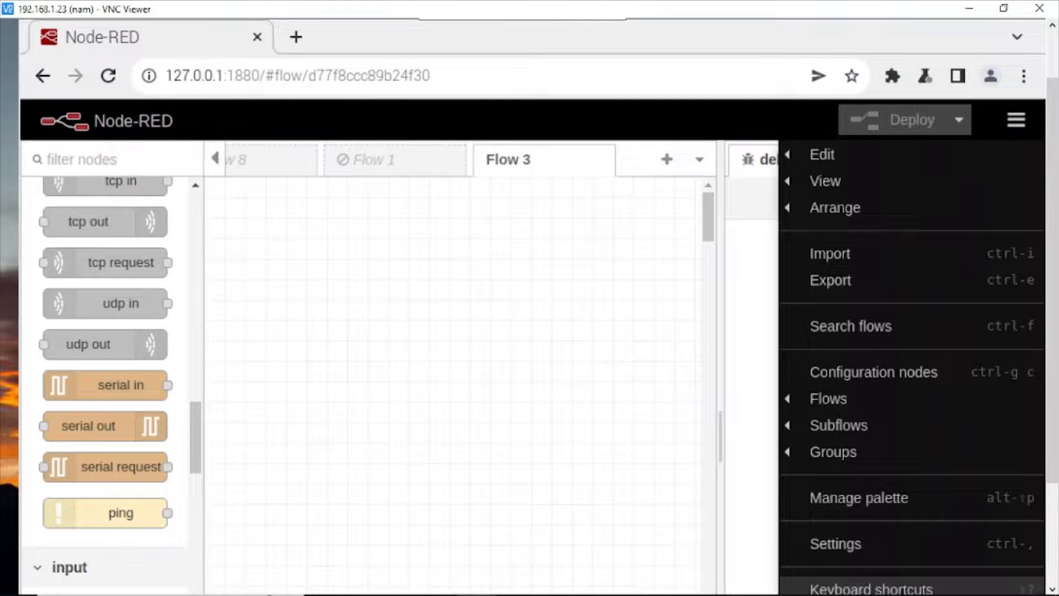
mouse_move(859, 498)
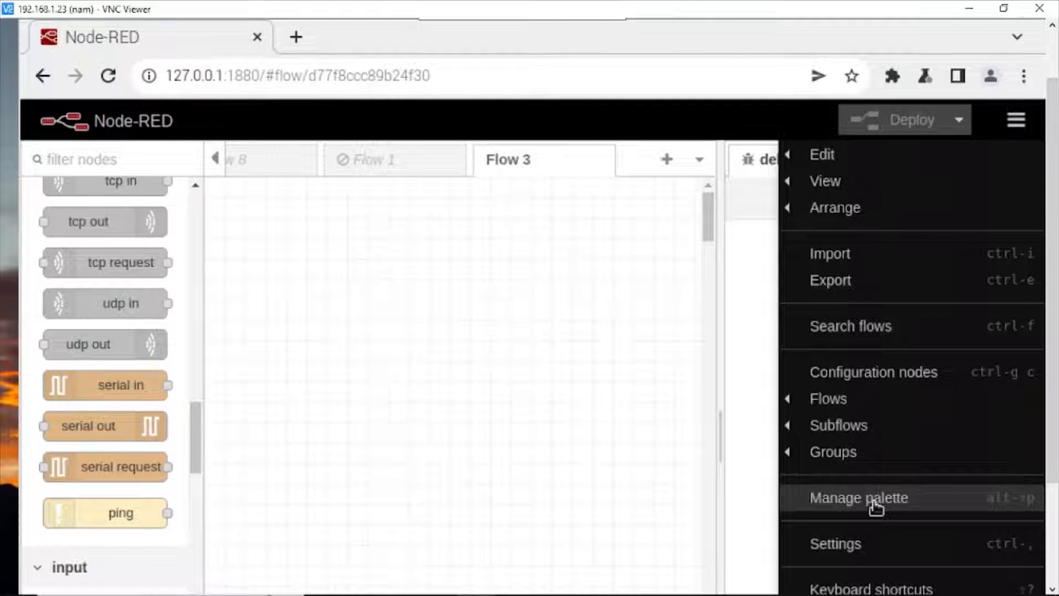
left_click(858, 497)
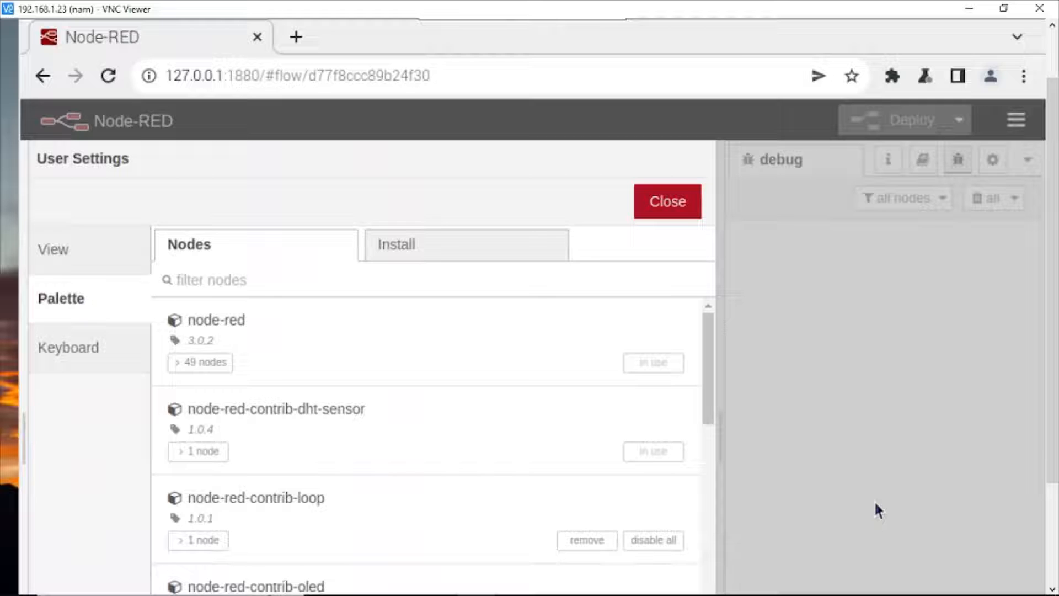
- Search the Install catalog for 'seri', confirm node-red-node-serialport is installed, and return to the flow
left_click(465, 245)
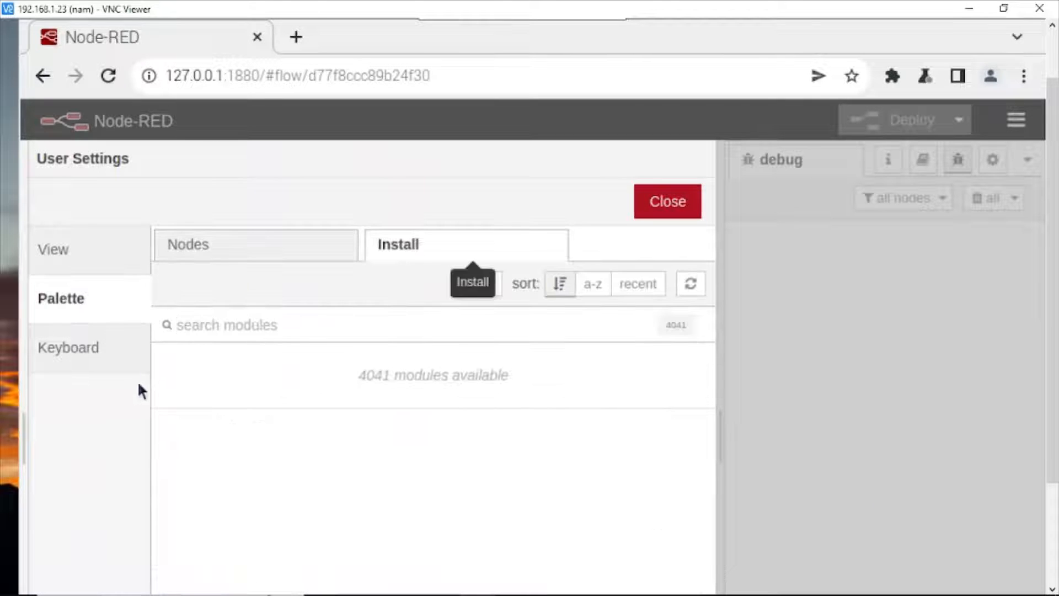
type("s")
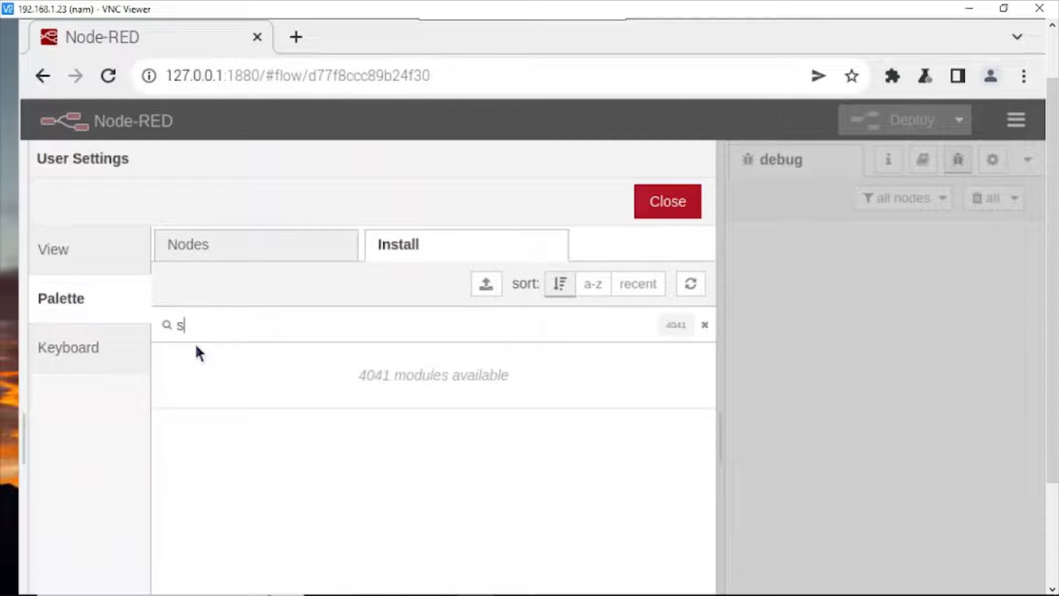
type("s")
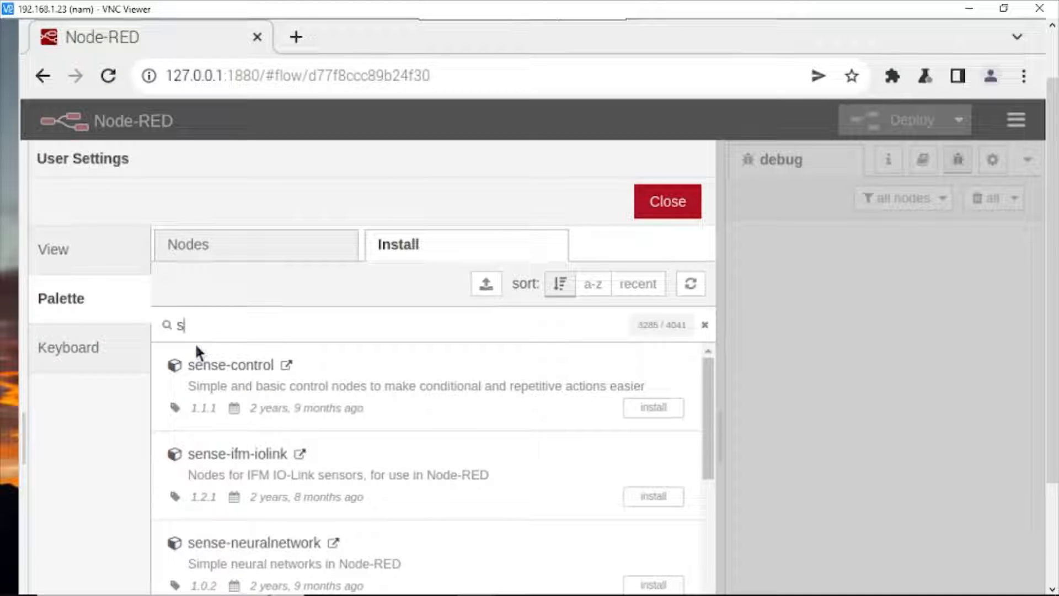
type("ifm")
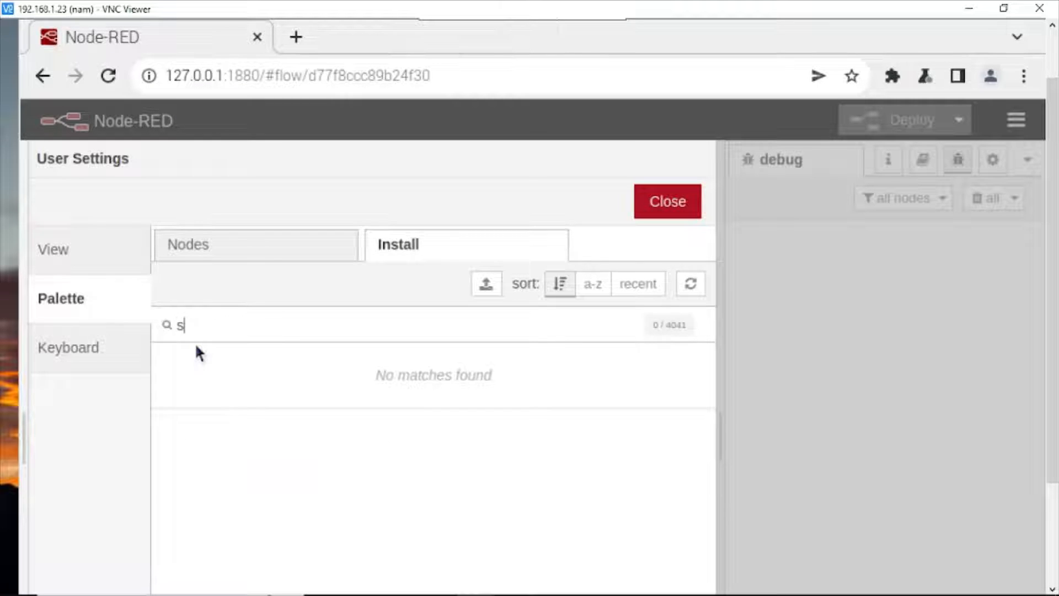
type("e")
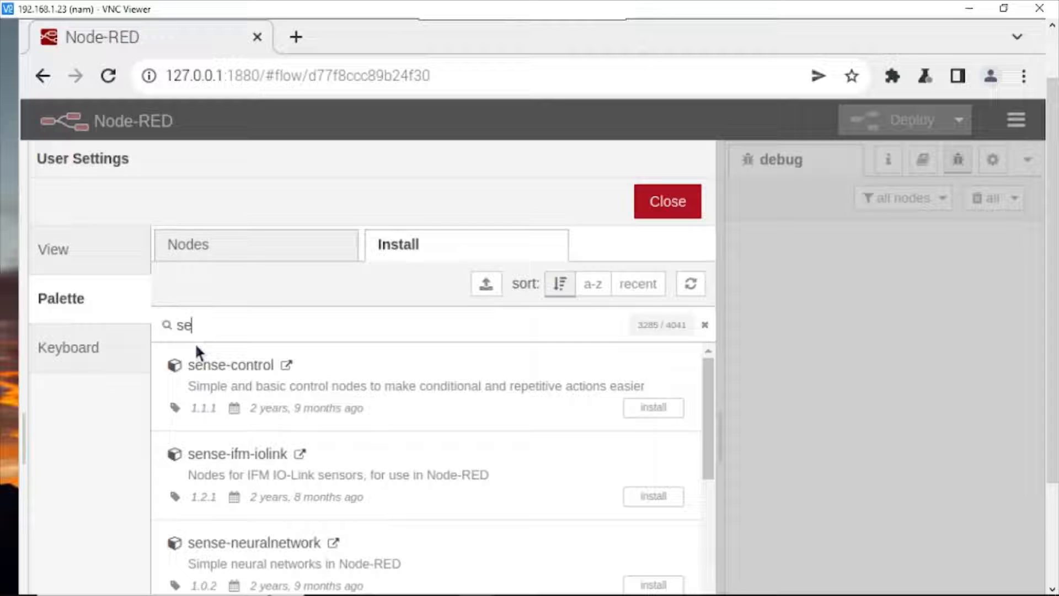
type("ri")
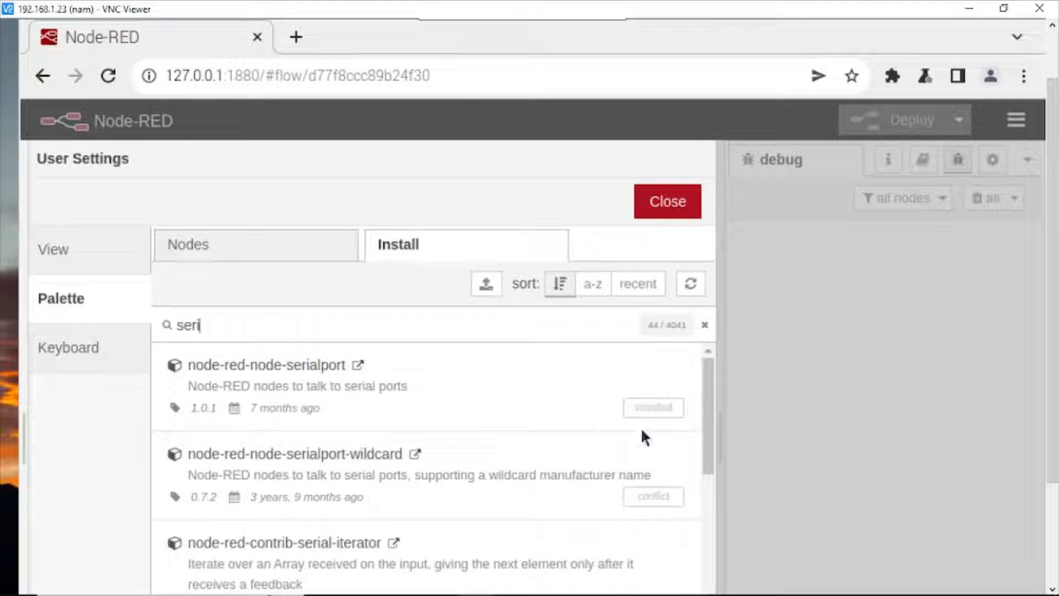
mouse_move(484, 369)
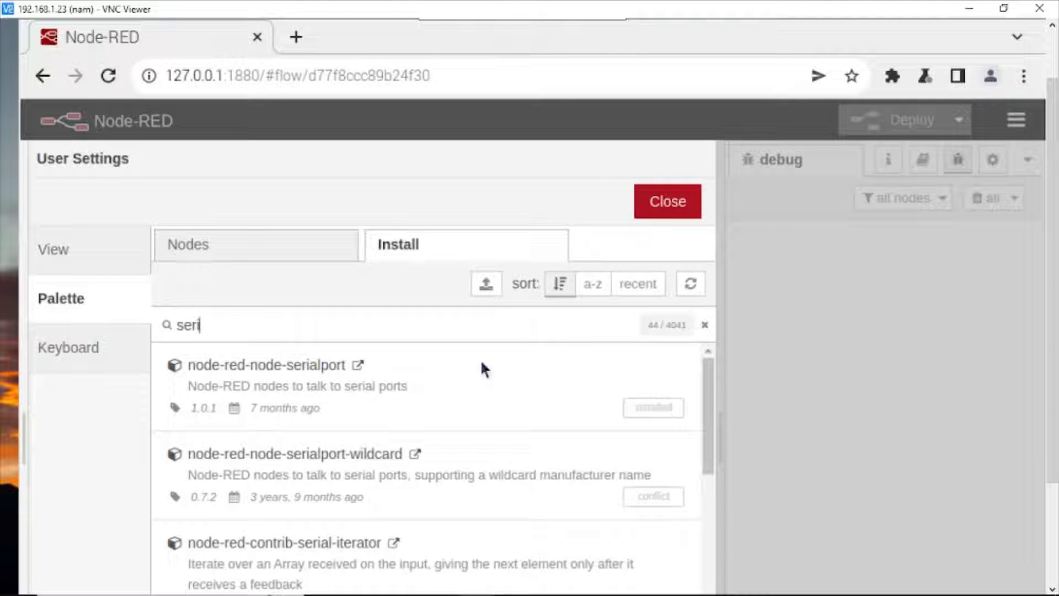
mouse_move(653, 405)
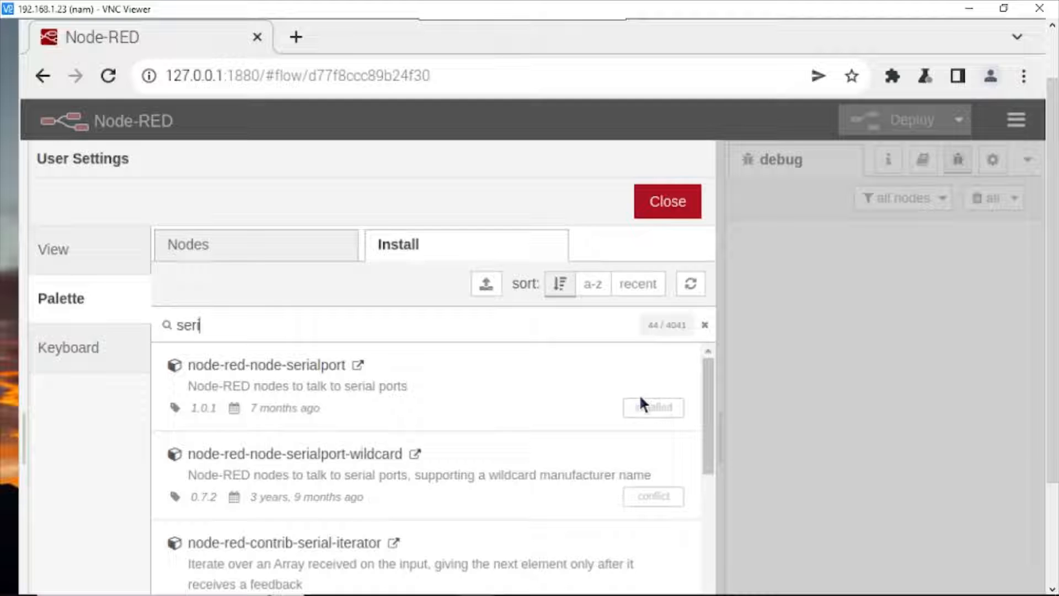
left_click(666, 201)
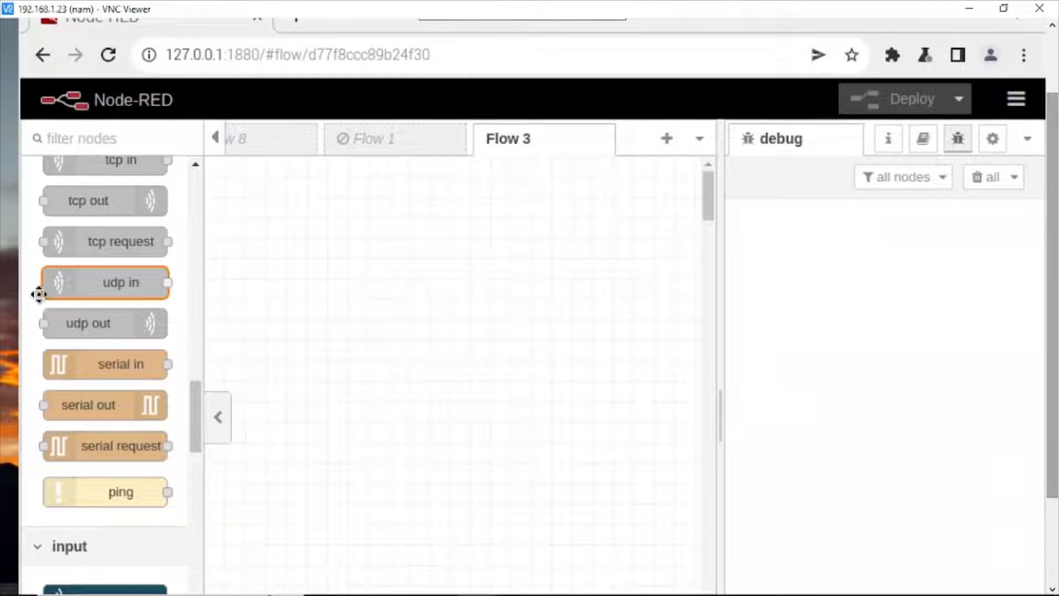
mouse_move(134, 405)
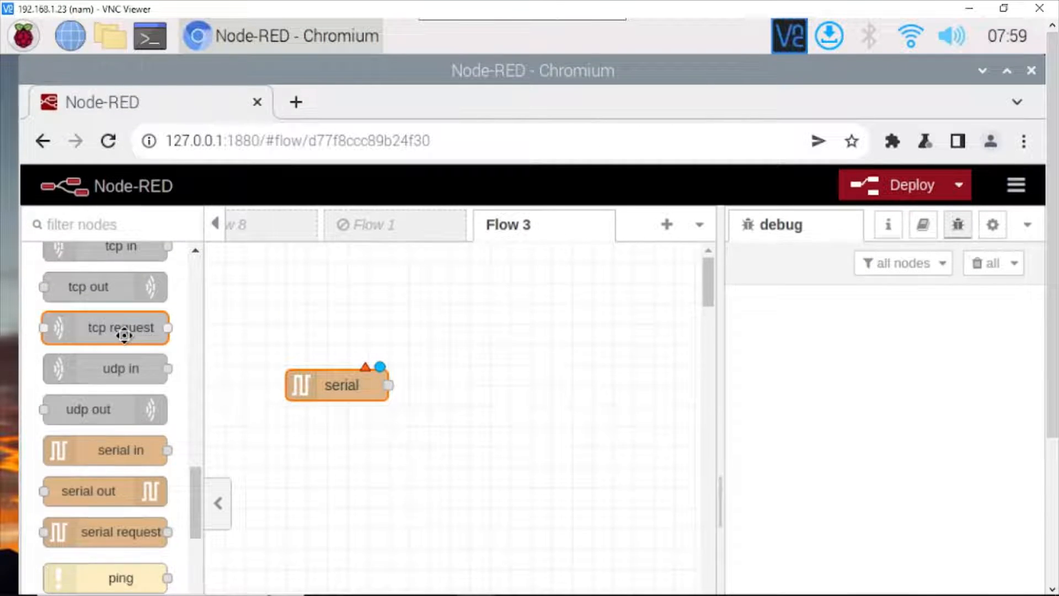
- Scroll the palette to find the debug node for wiring to the serial in node
scroll("down", 3)
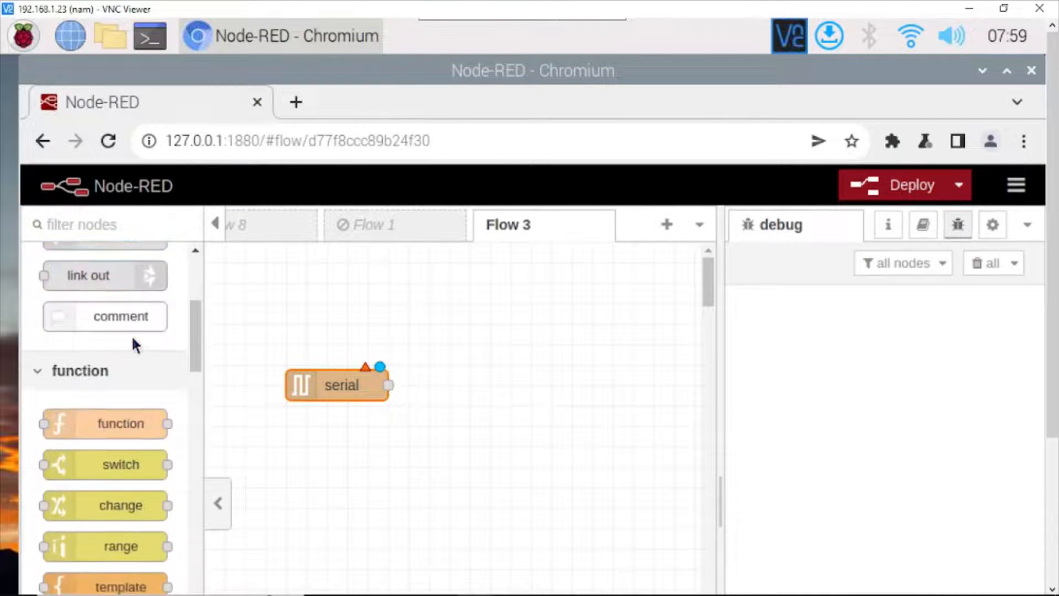
scroll("up", 3)
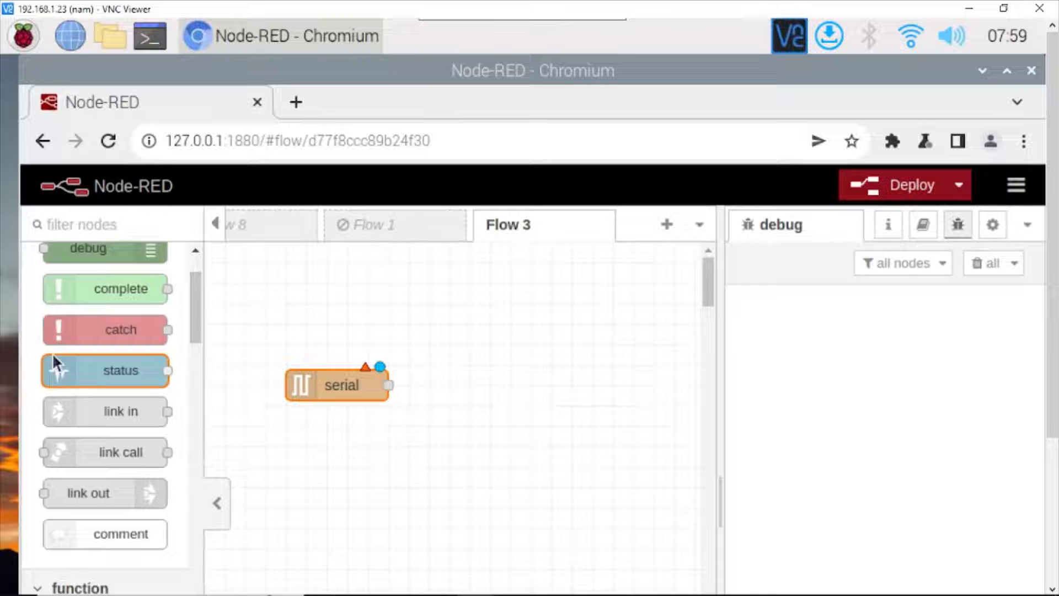
scroll("up", 3)
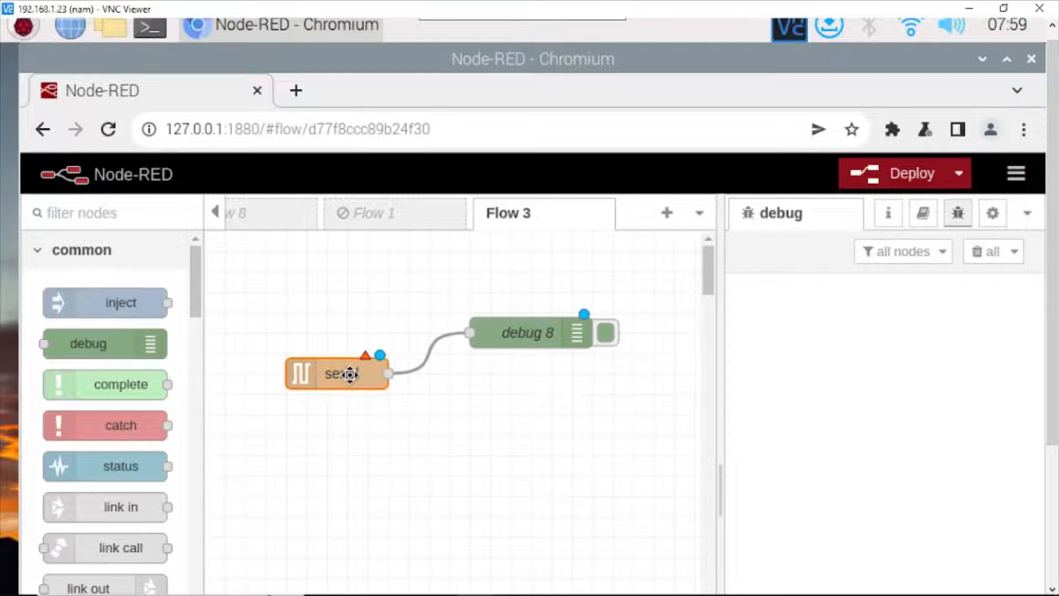
- Edit the serial in node's port configuration and select the ttyS0 part of /dev/ttyS0
double_click(338, 374)
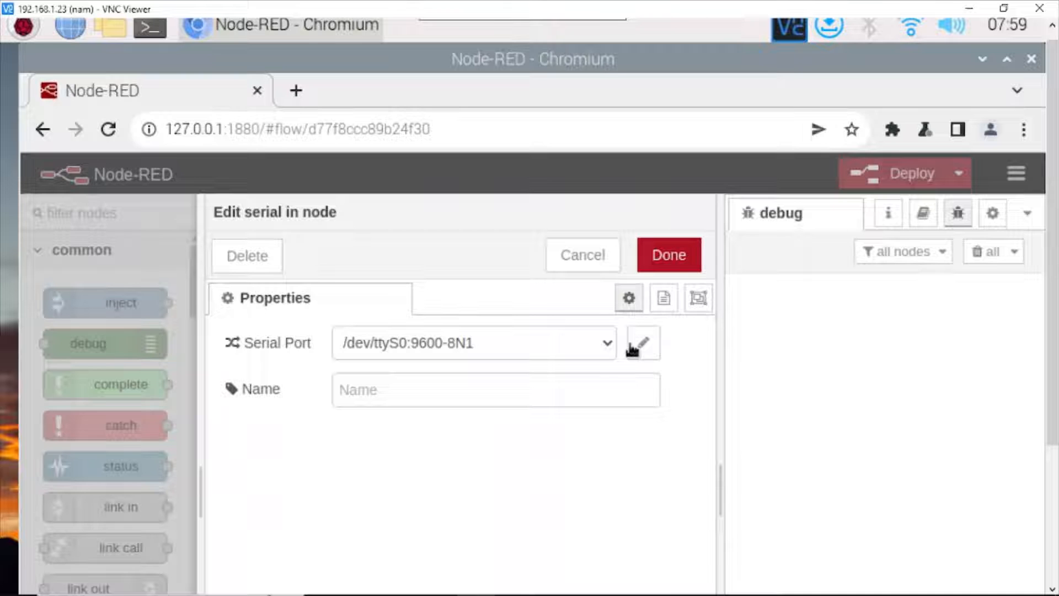
left_click(667, 255)
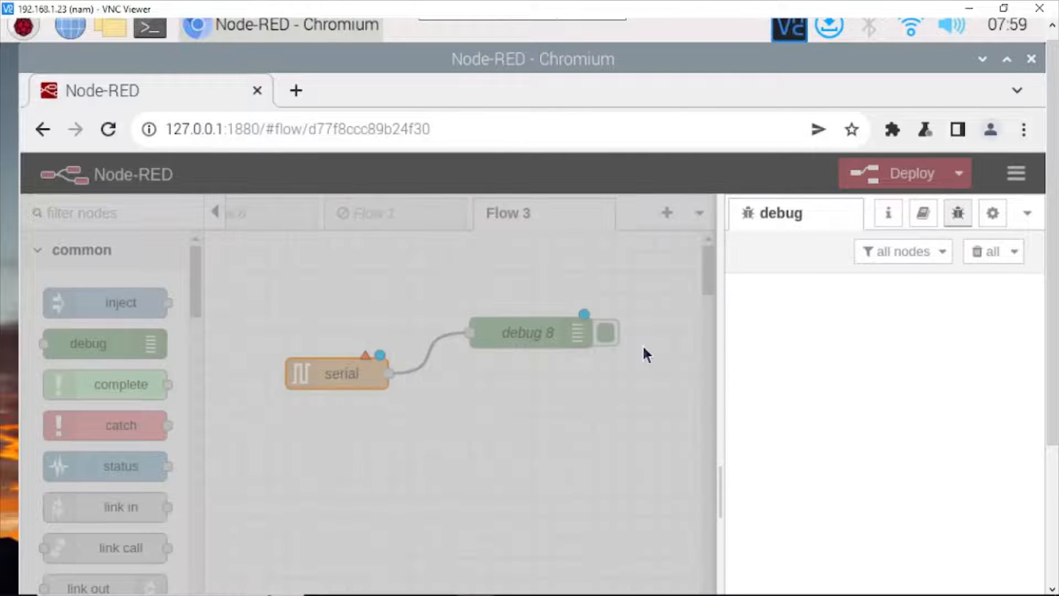
double_click(337, 374)
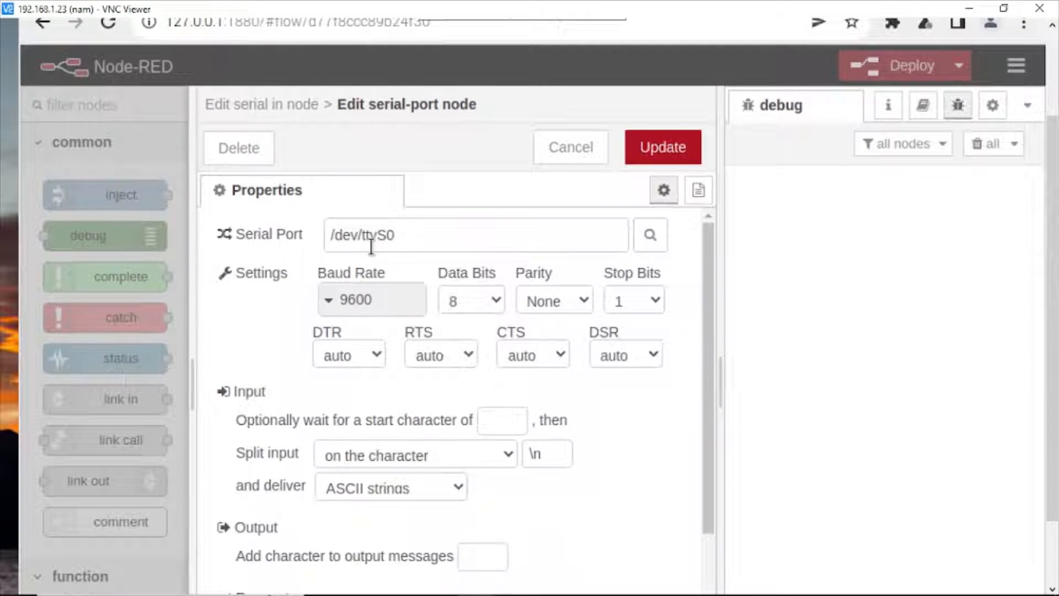
double_click(370, 234)
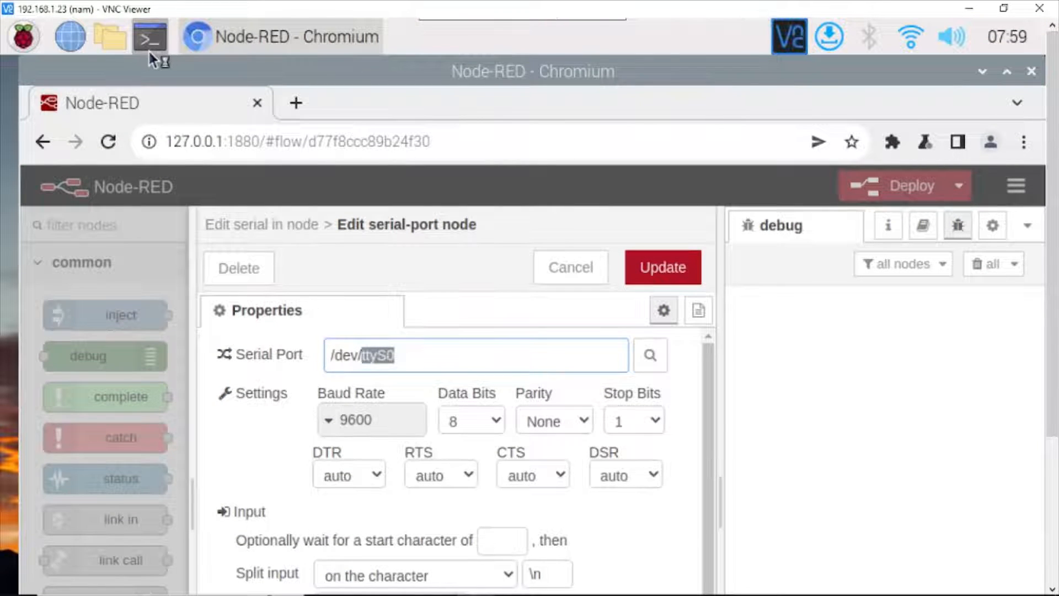
- Run ls -l /dev/ttyS* in a terminal and grab the /dev/ttyS0 device name
left_click(149, 37)
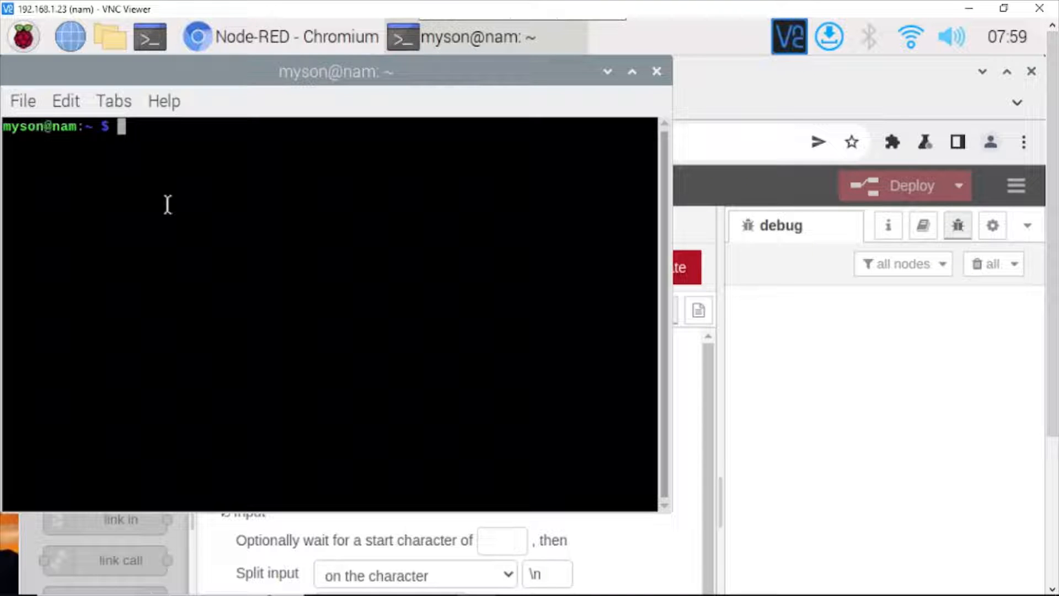
type("ls")
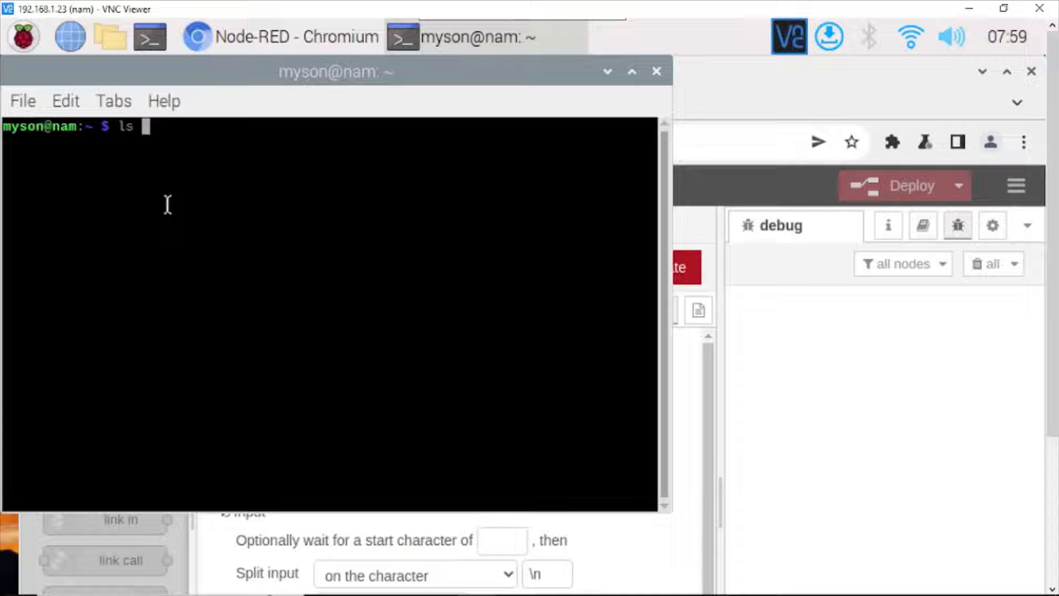
type("-l")
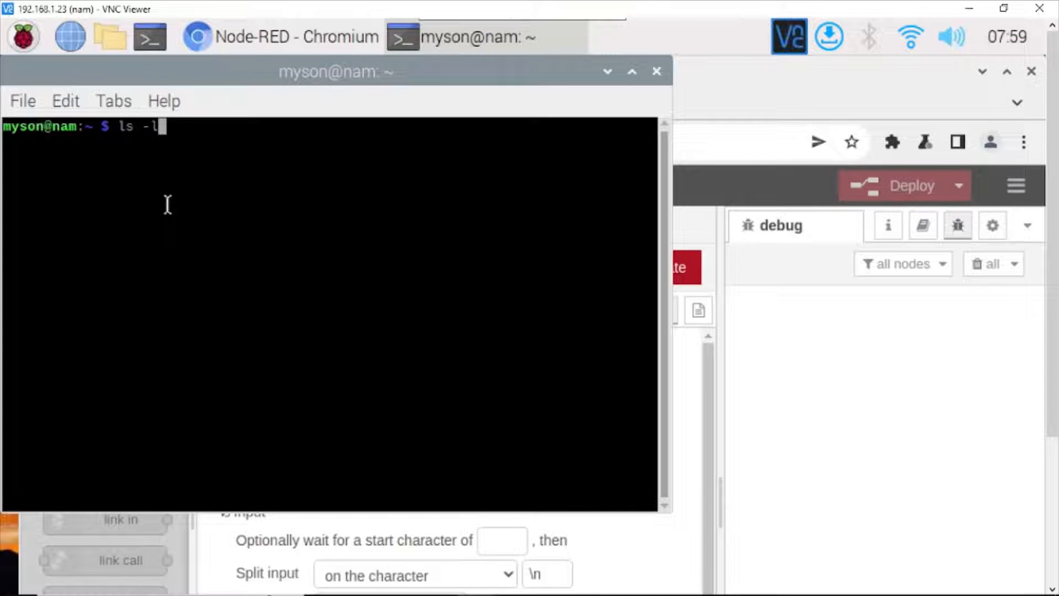
type("l")
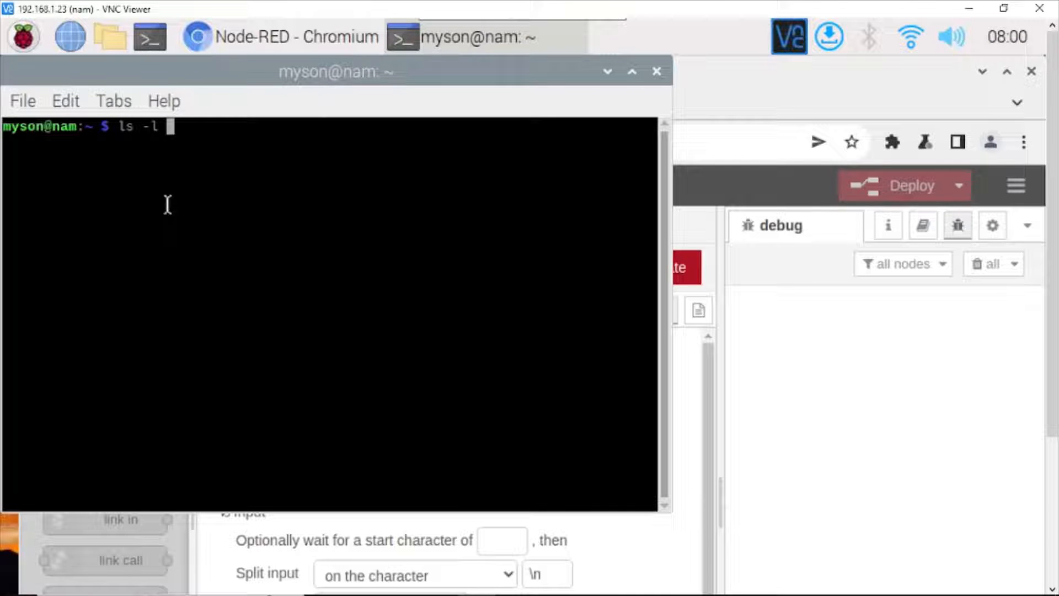
type("/dev")
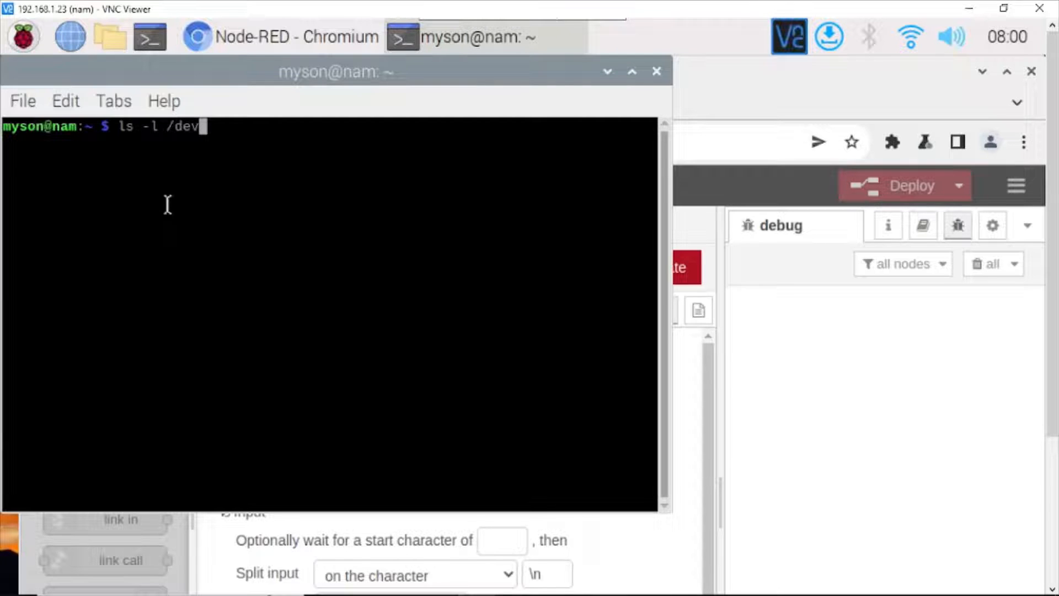
type("tty")
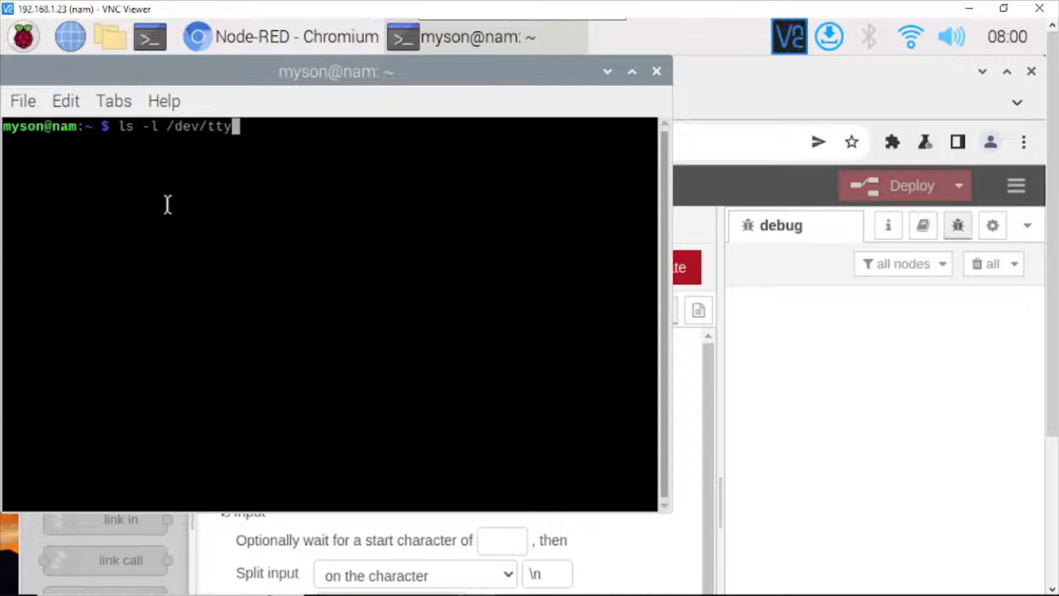
type("S")
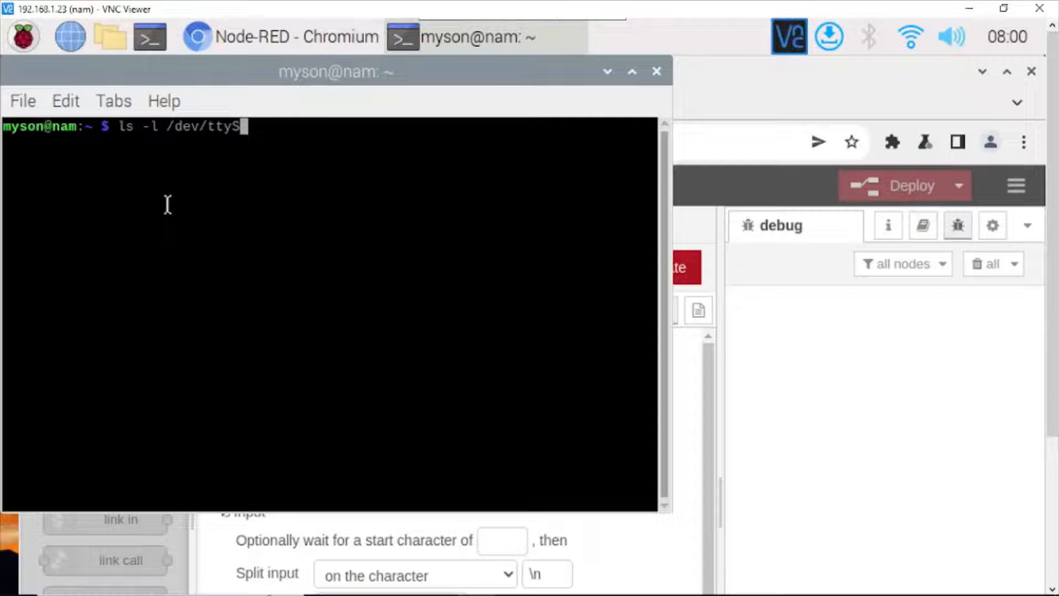
key("Return")
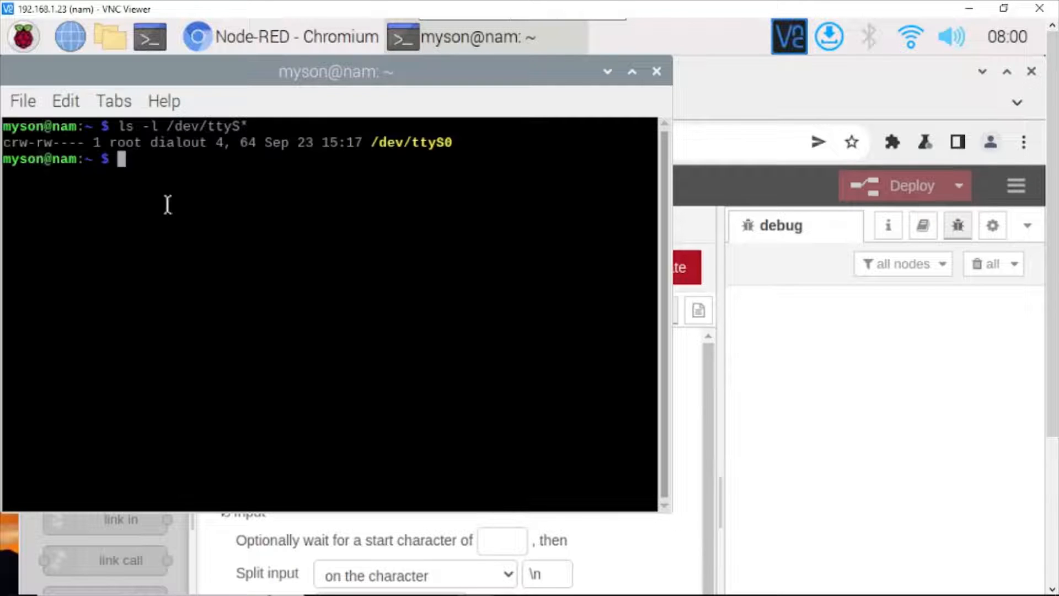
mouse_move(327, 164)
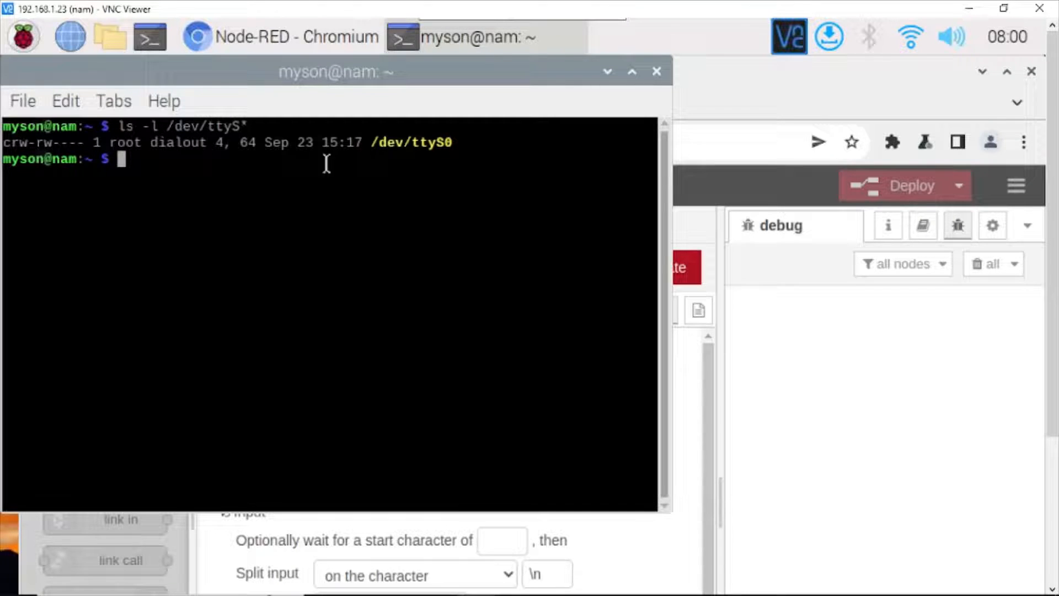
mouse_move(446, 155)
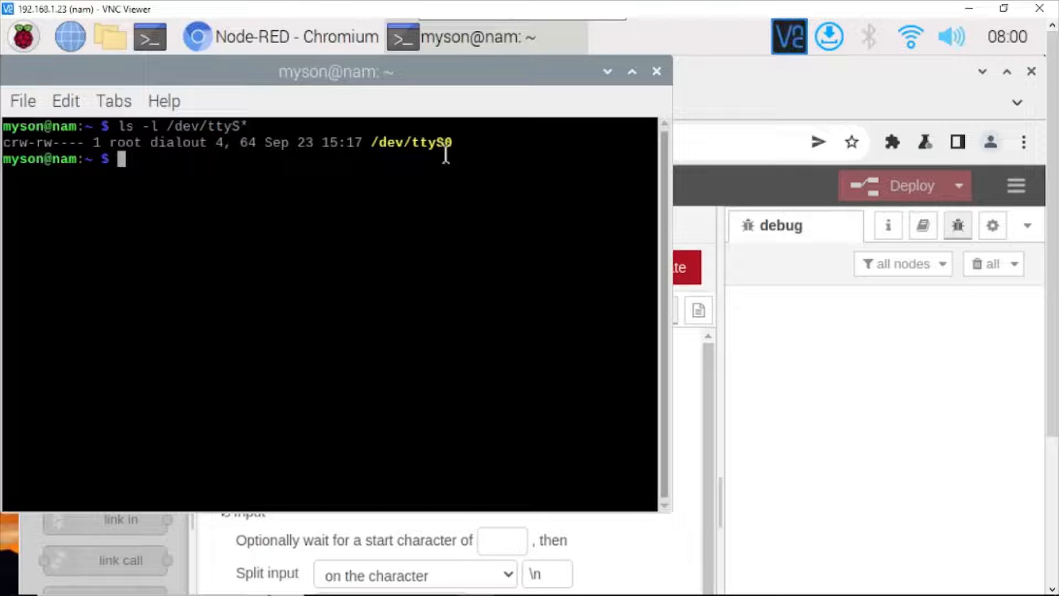
double_click(410, 142)
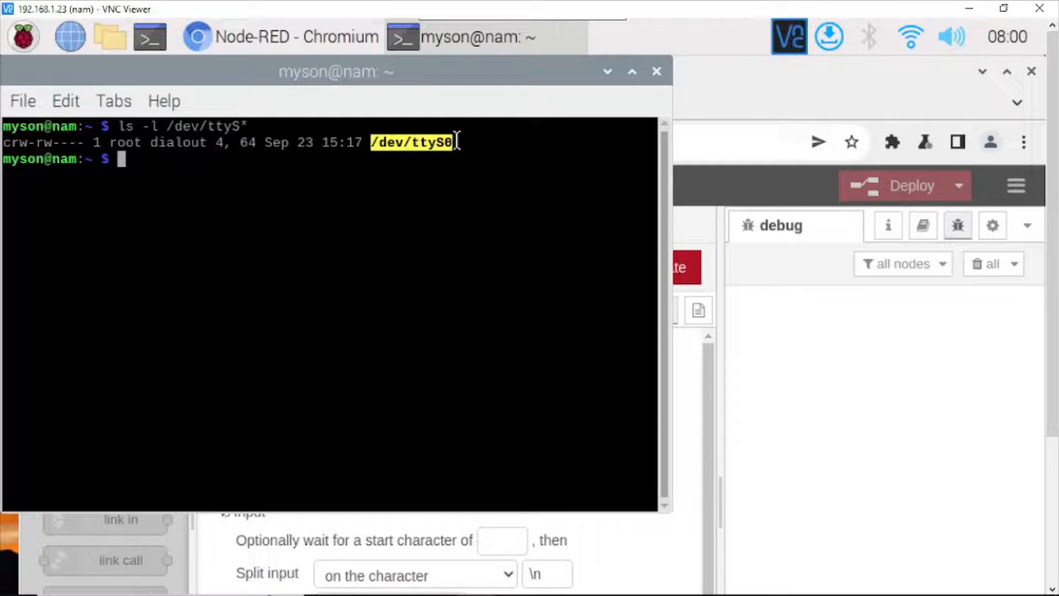
mouse_move(478, 225)
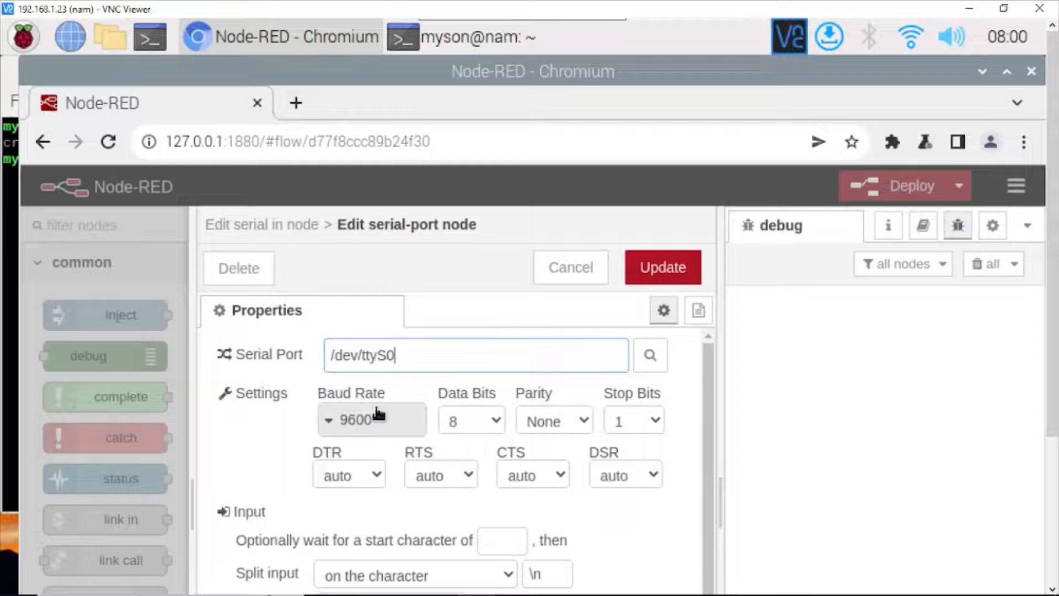
- Check the /dev/ttyS0 port and 9600 baud rate, then save the serial port configuration
scroll("down", 3)
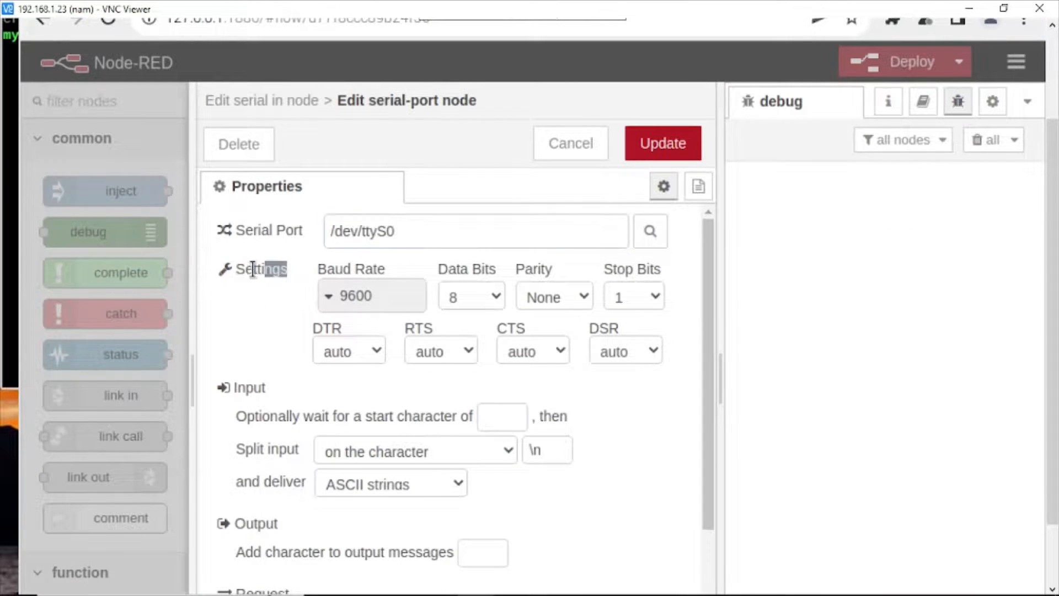
left_click(372, 296)
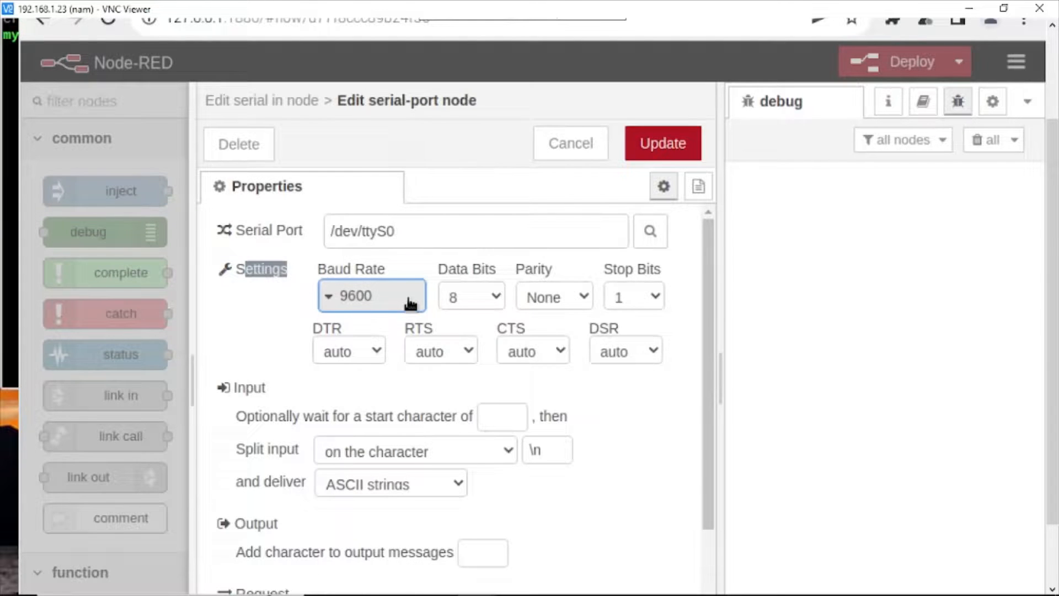
mouse_move(1050, 318)
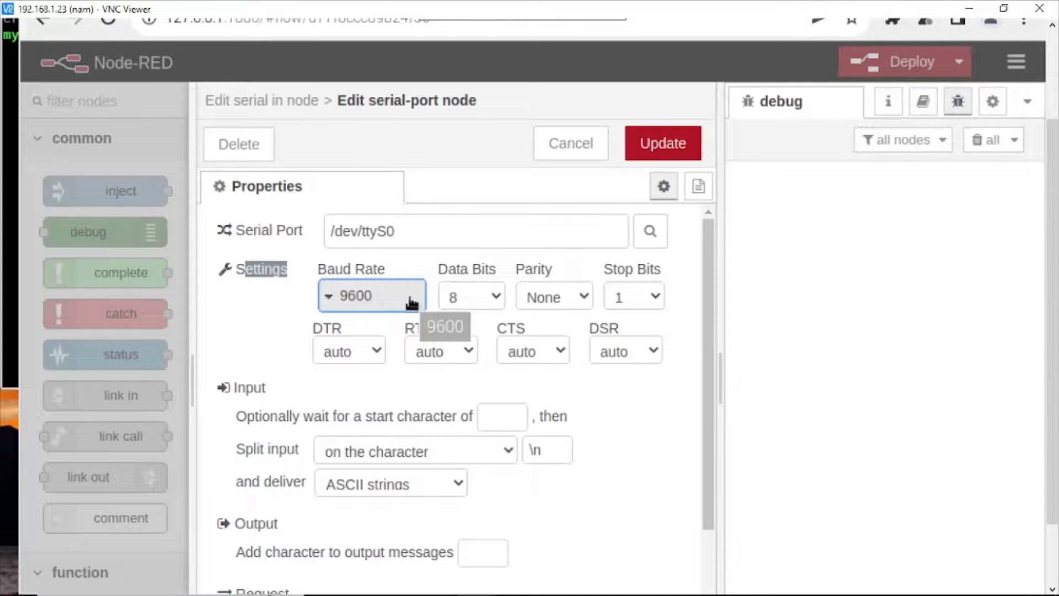
scroll("down", 3)
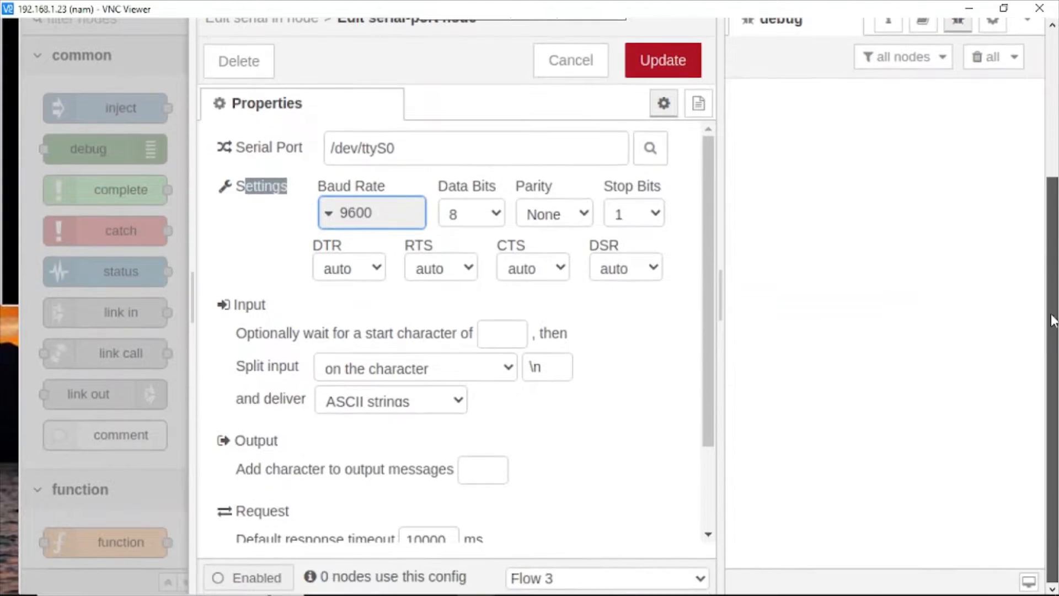
scroll("up", 3)
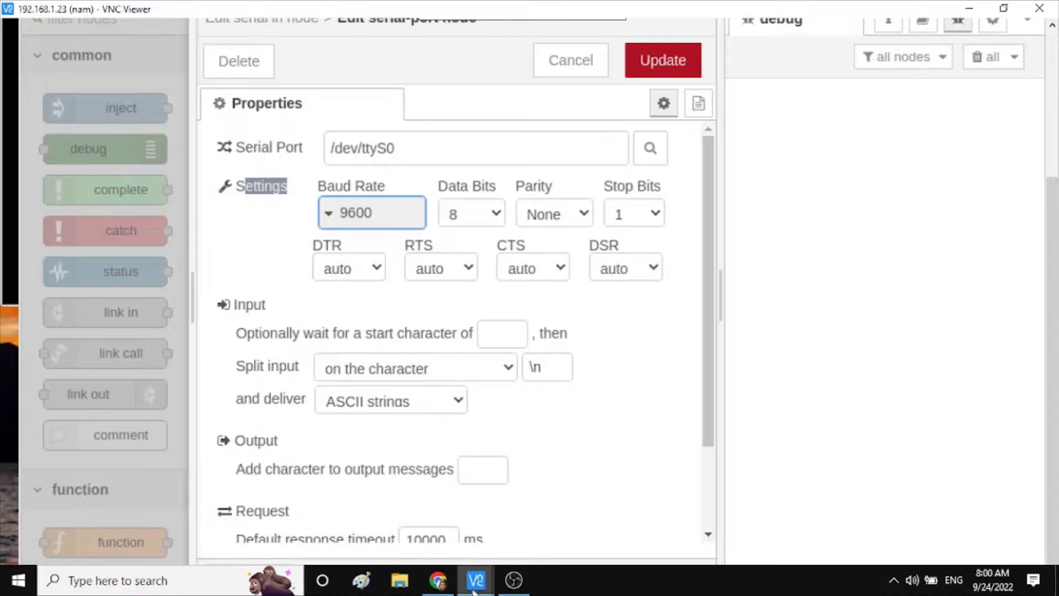
scroll("up", 3)
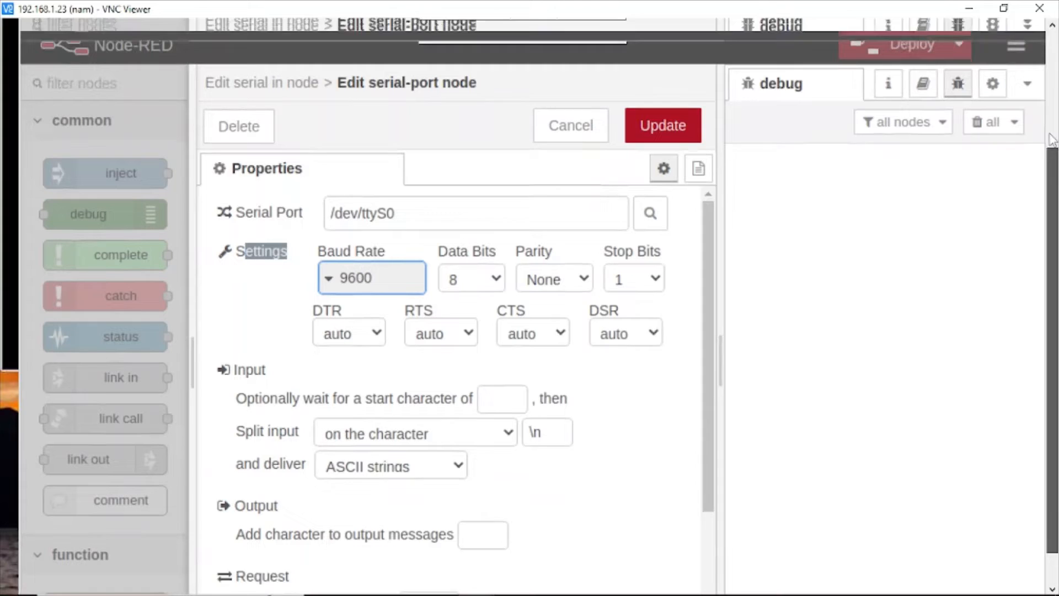
left_click(661, 126)
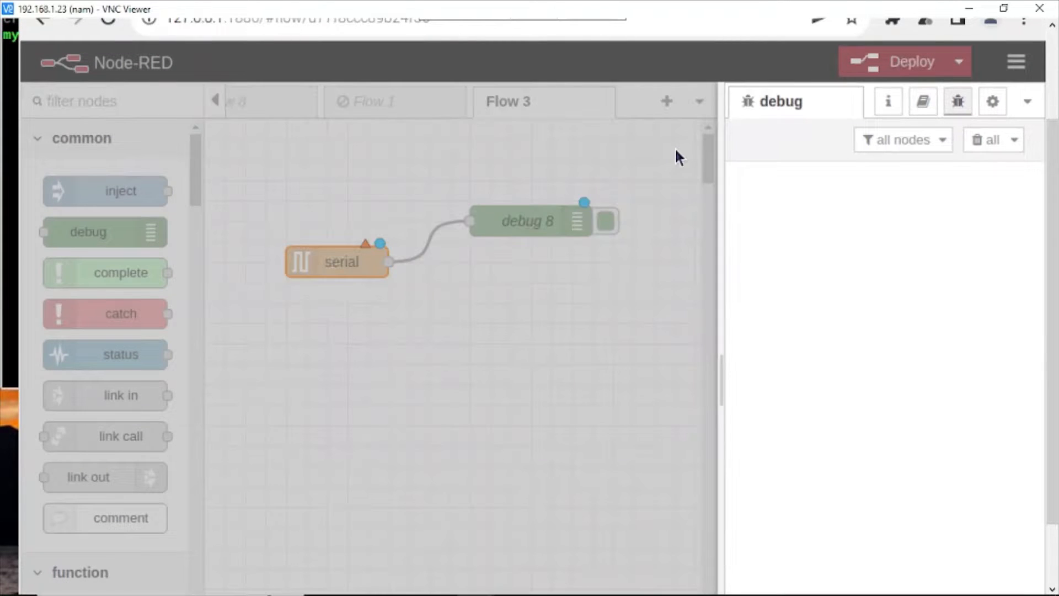
- Name the serial in node 'rs232' and confirm it on /dev/ttyS0:9600-8N1
double_click(341, 262)
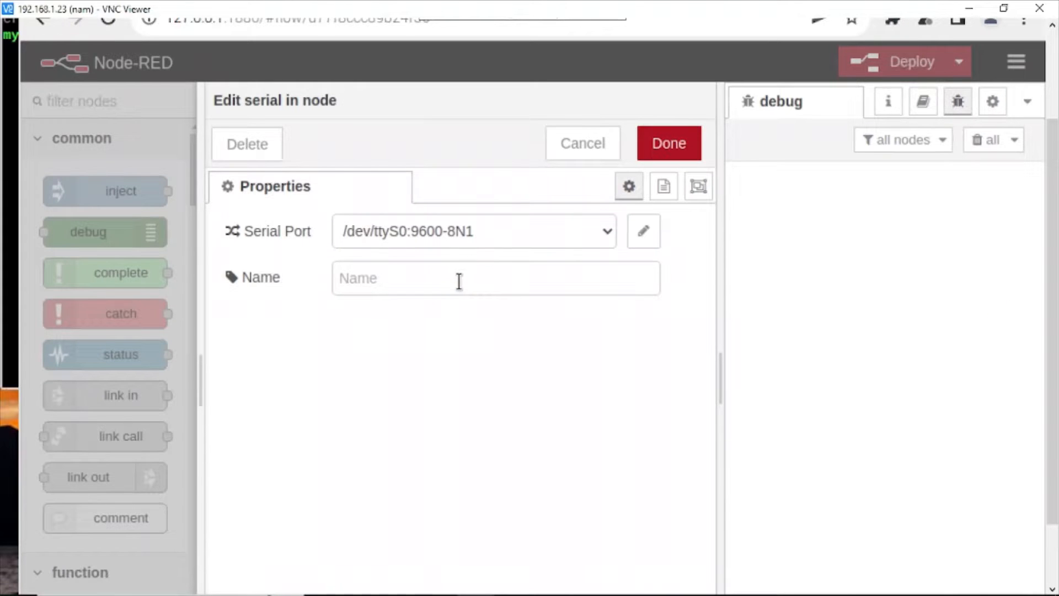
type("rs")
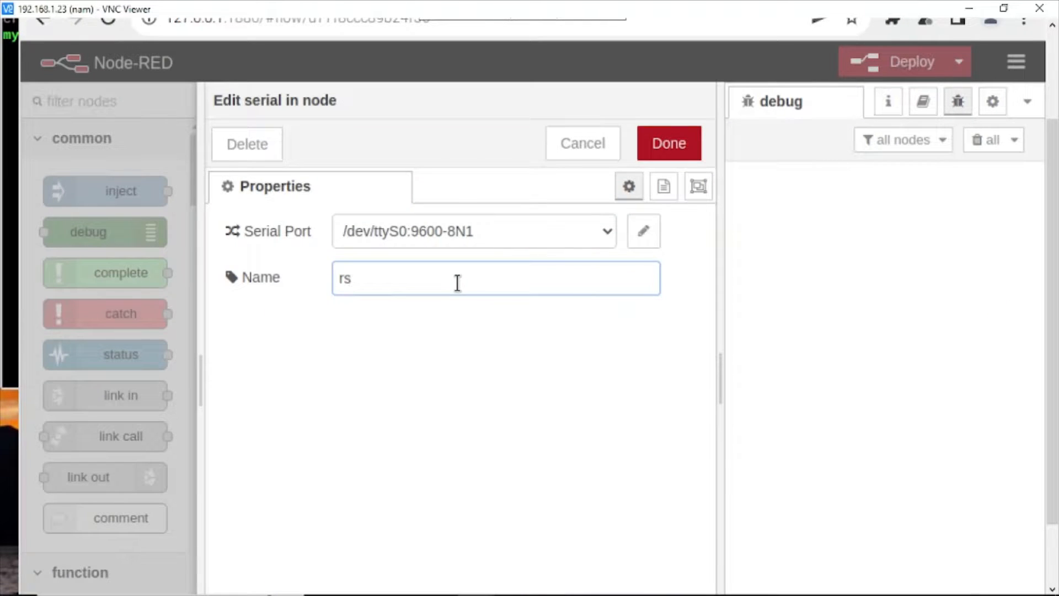
type("232")
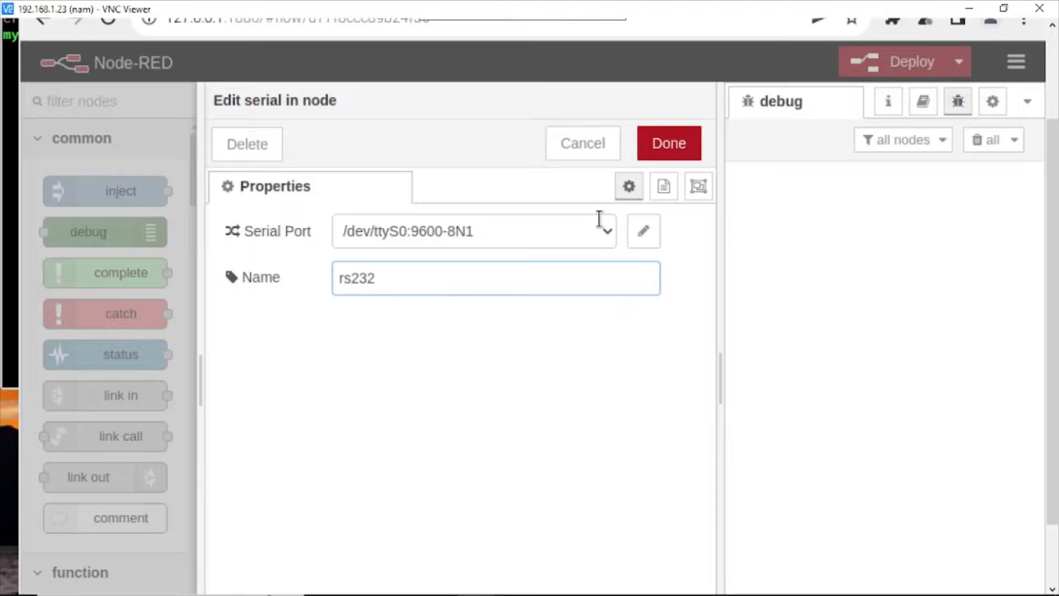
left_click(669, 143)
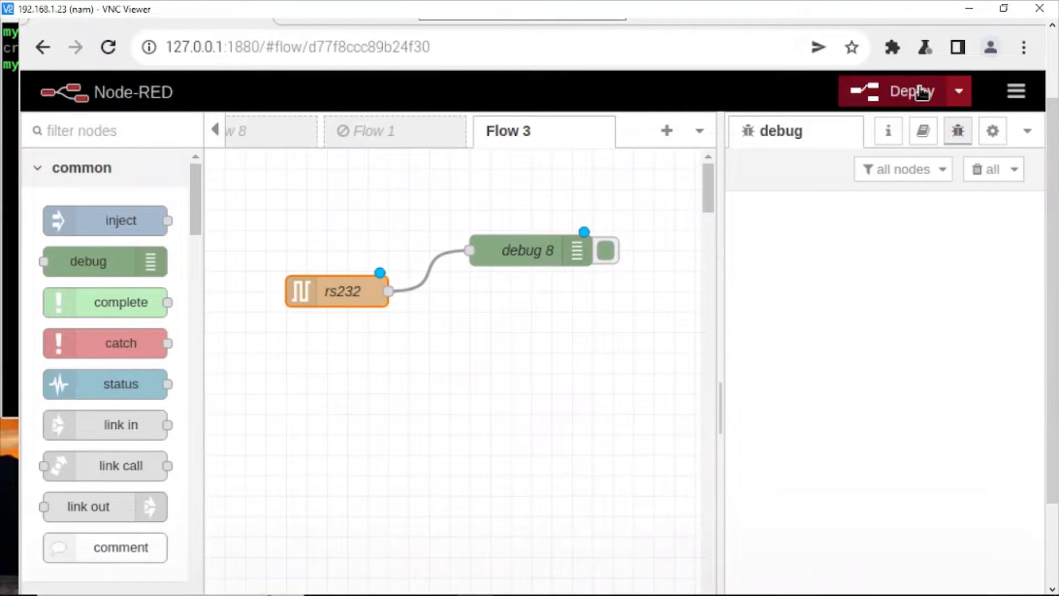
- Deploy the flow so rs232 connects and streams weight readings, then clear the debug messages
left_click(903, 91)
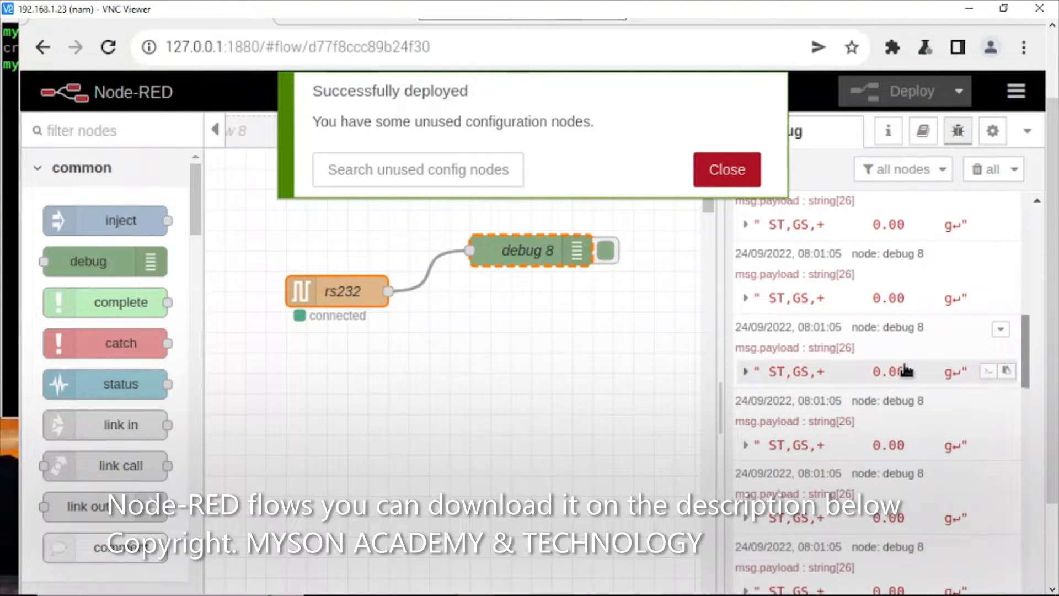
left_click(726, 170)
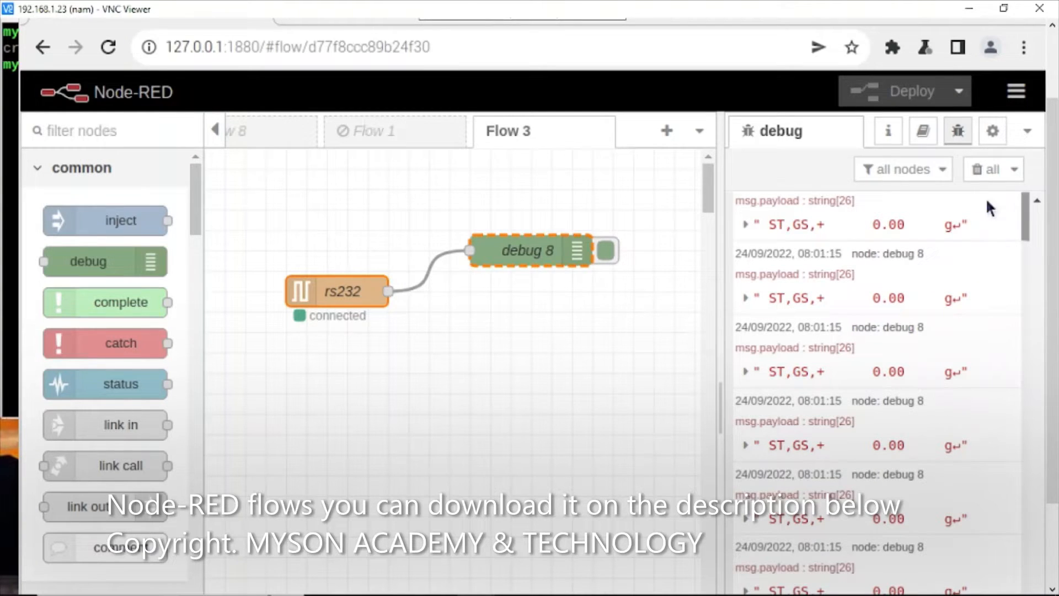
left_click(987, 169)
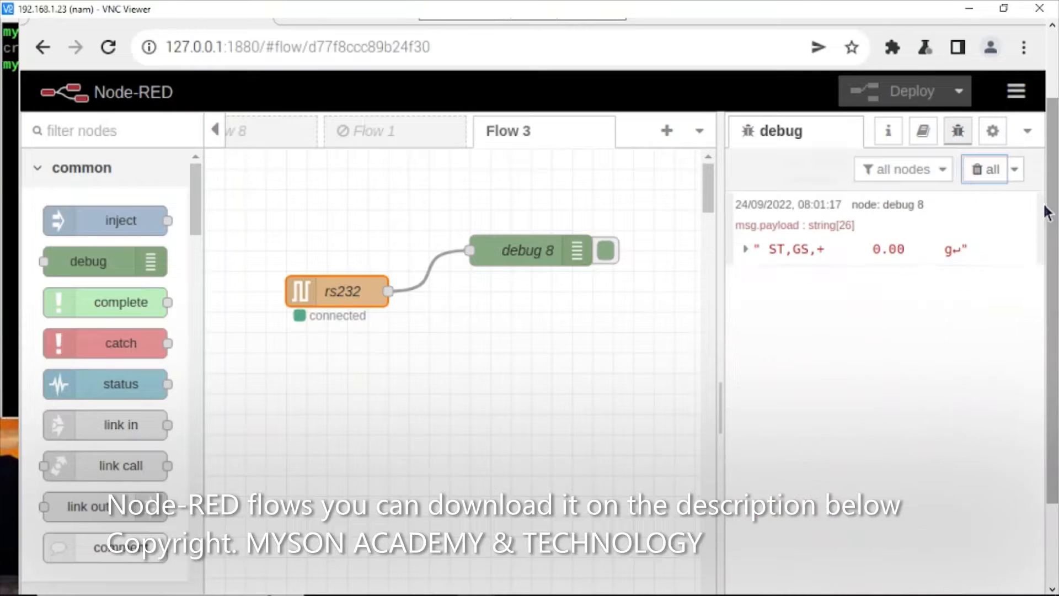